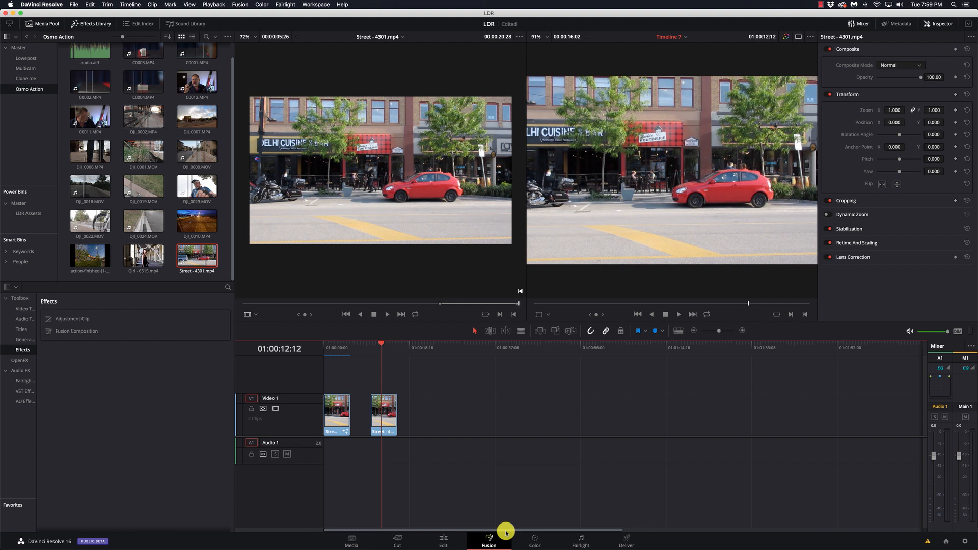
Switch to the Fusion page, centre the MediaIn1 node chain, and jump to frame 448
left_click(490, 541)
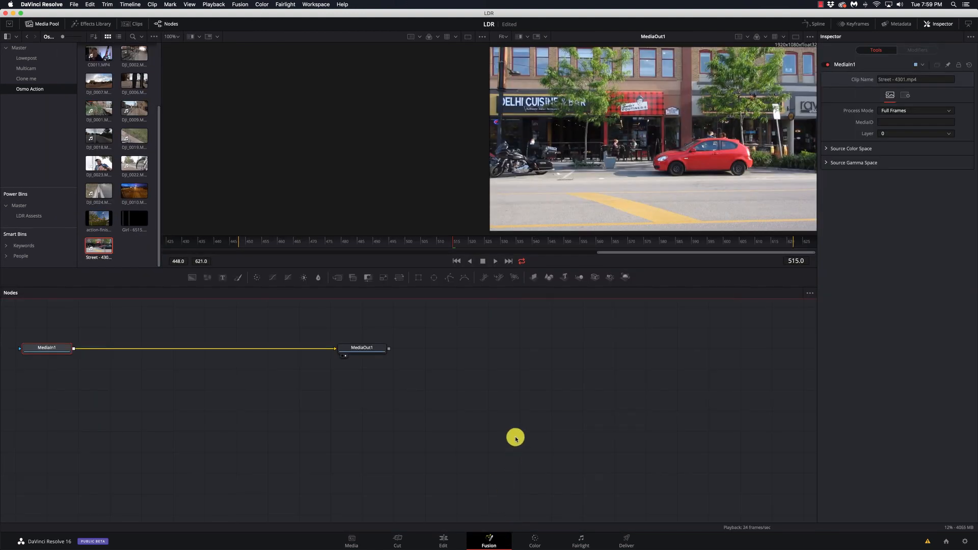
left_click(46, 347)
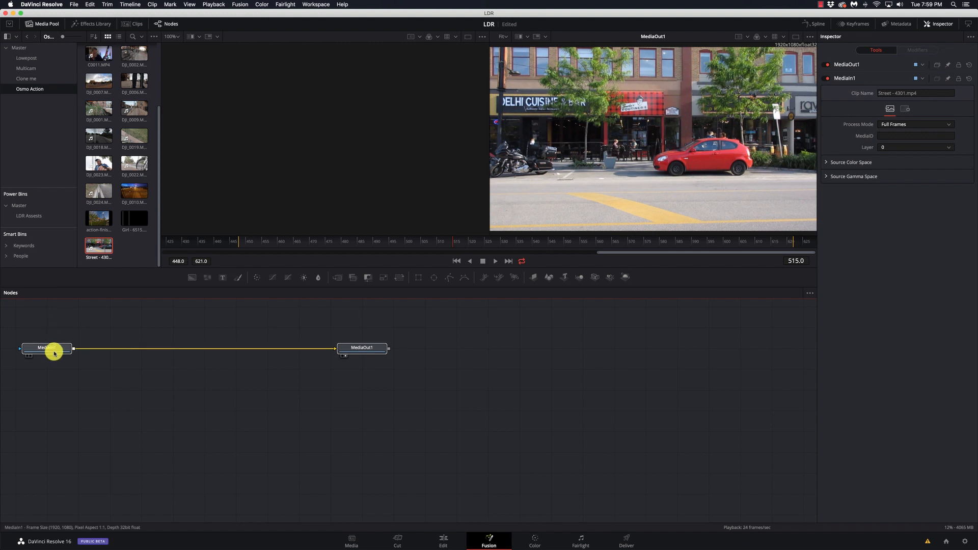
left_click_drag(45, 347, 353, 435)
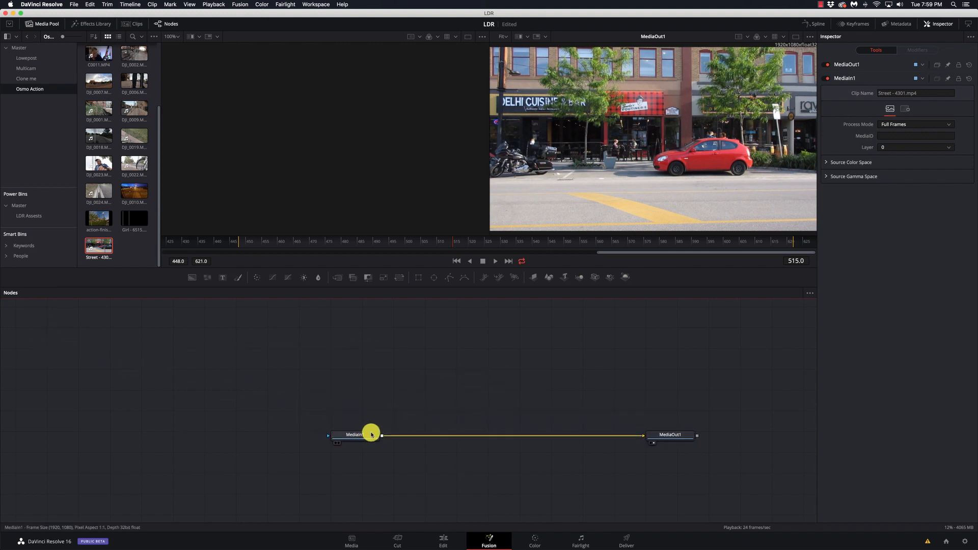
mouse_move(372, 435)
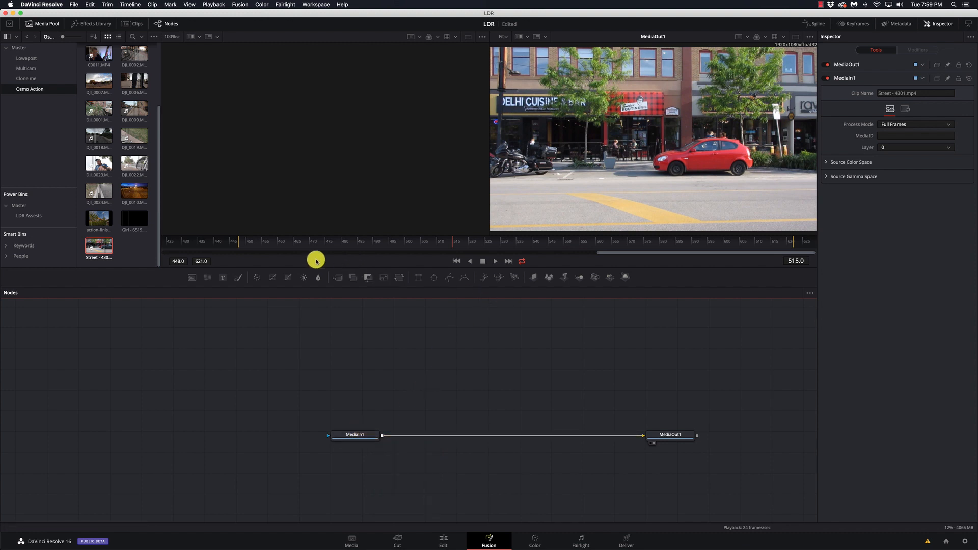
left_click(495, 261)
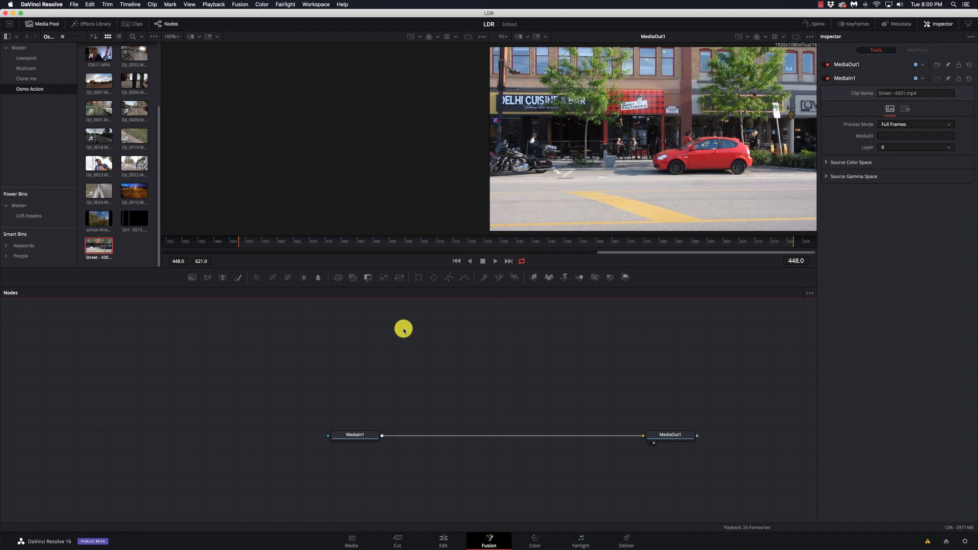
Add a Tracker node after MediaIn1 via the tool search
left_click(355, 435)
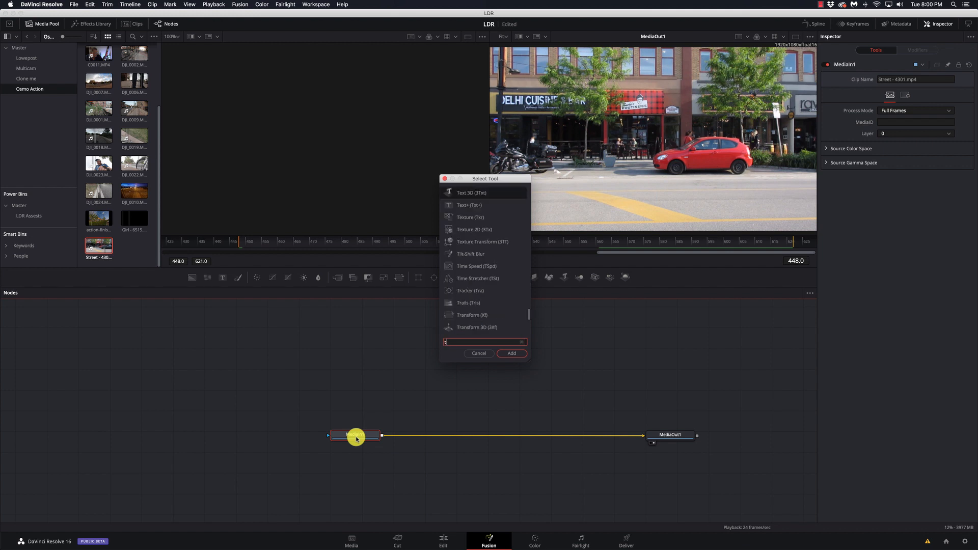
type("rac")
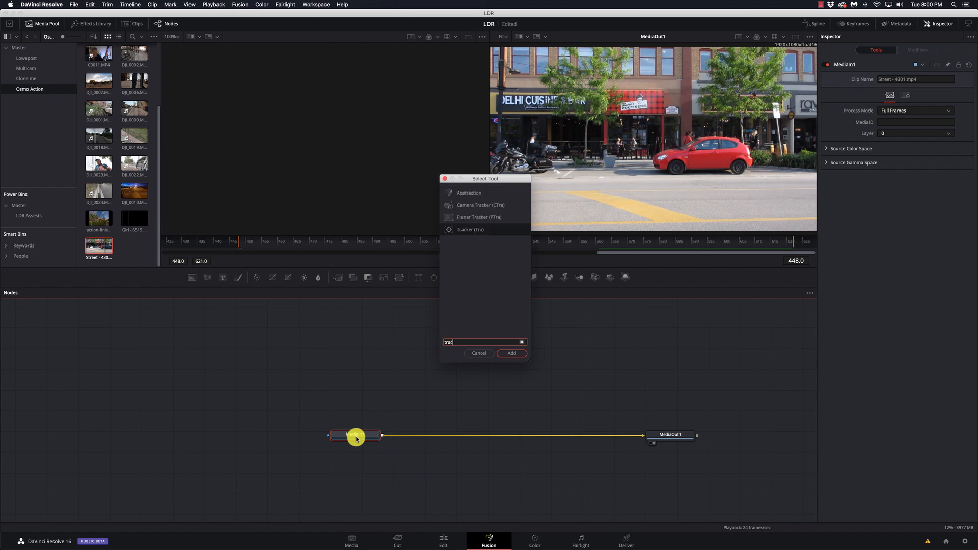
left_click(511, 353)
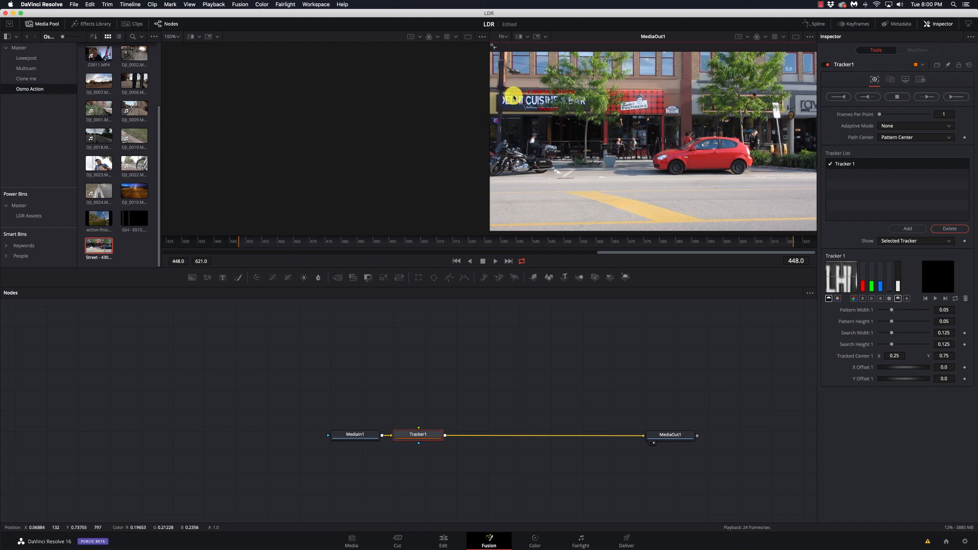
Place two tracking points on the restaurant sign and storefront, resizing the second's pattern box
left_click_drag(514, 108, 630, 108)
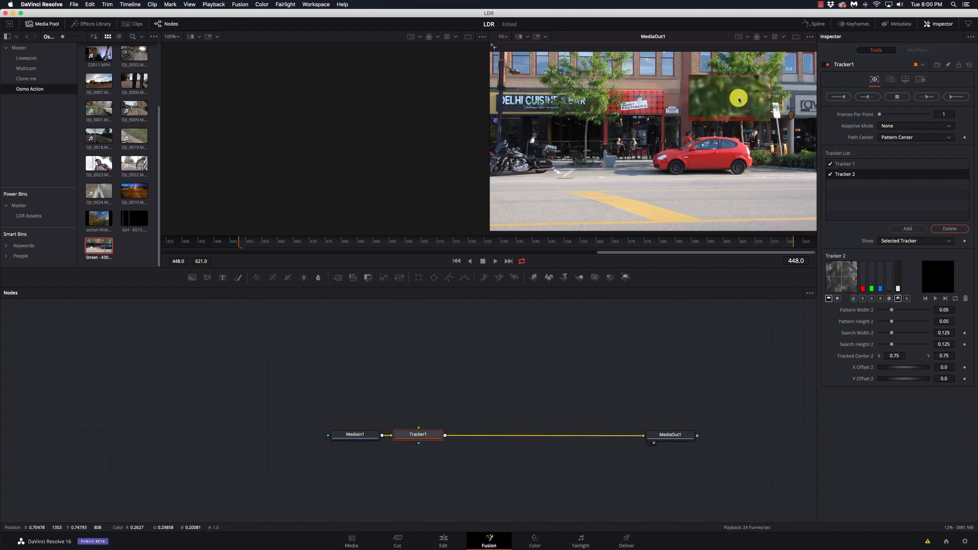
left_click_drag(739, 100, 783, 112)
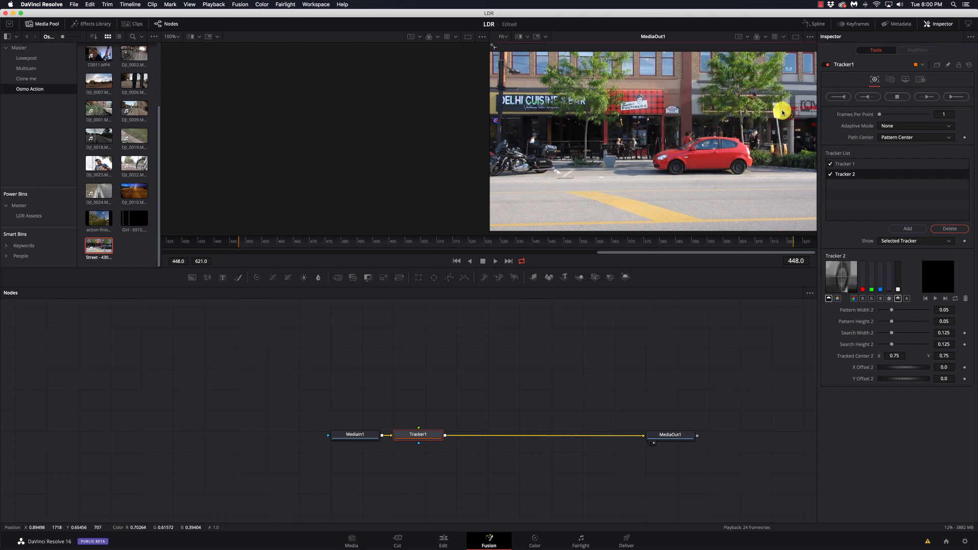
left_click_drag(782, 112, 797, 120)
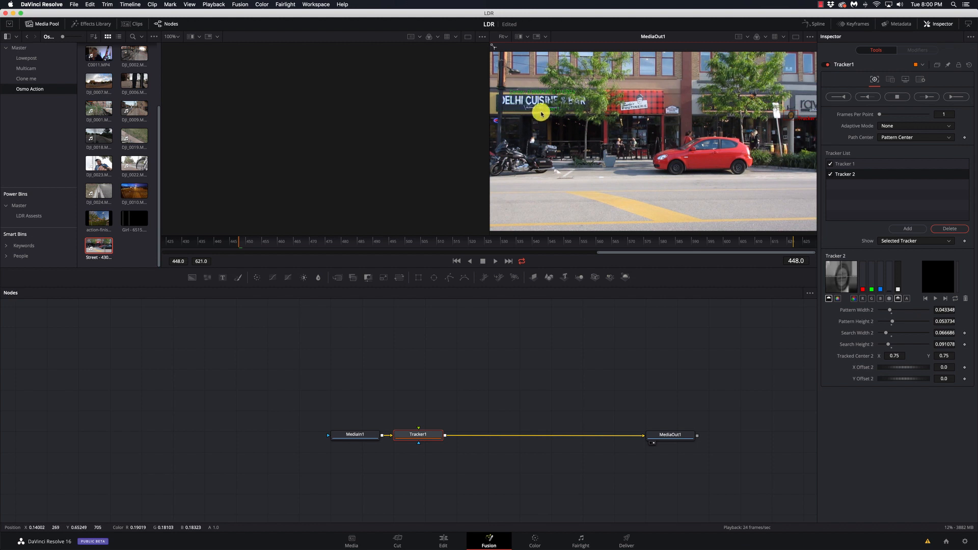
left_click(846, 164)
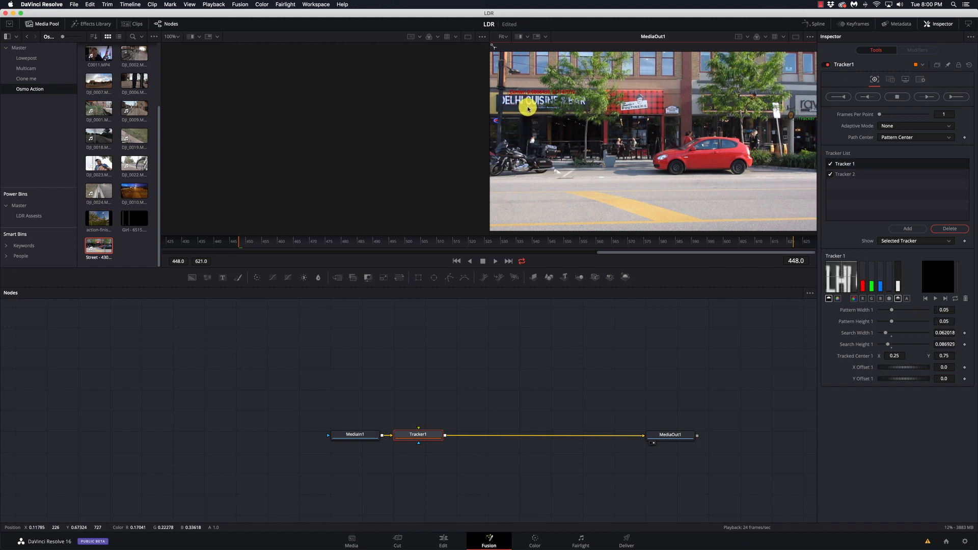
Shrink Tracker 1's search area, track both points forward to frame 621, and shift the node
left_click(956, 97)
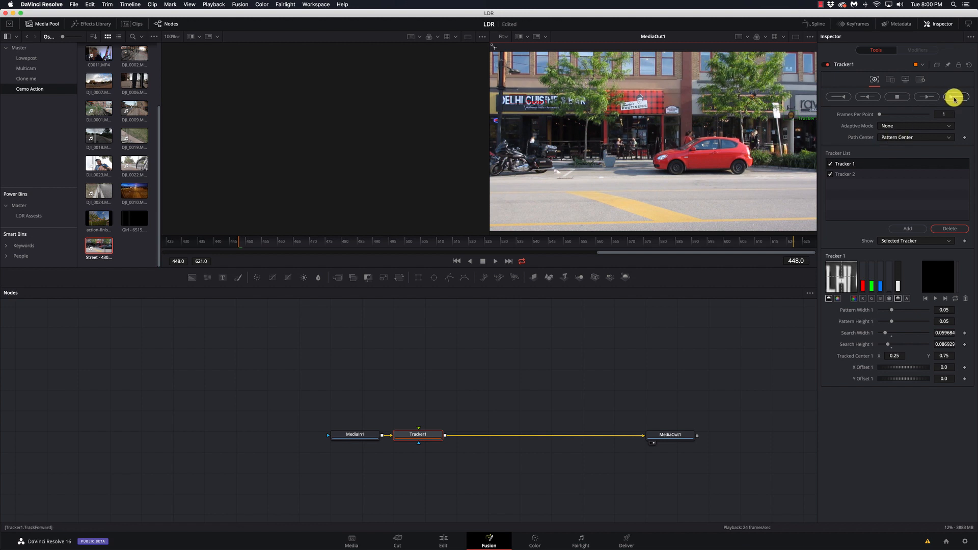
left_click(954, 97)
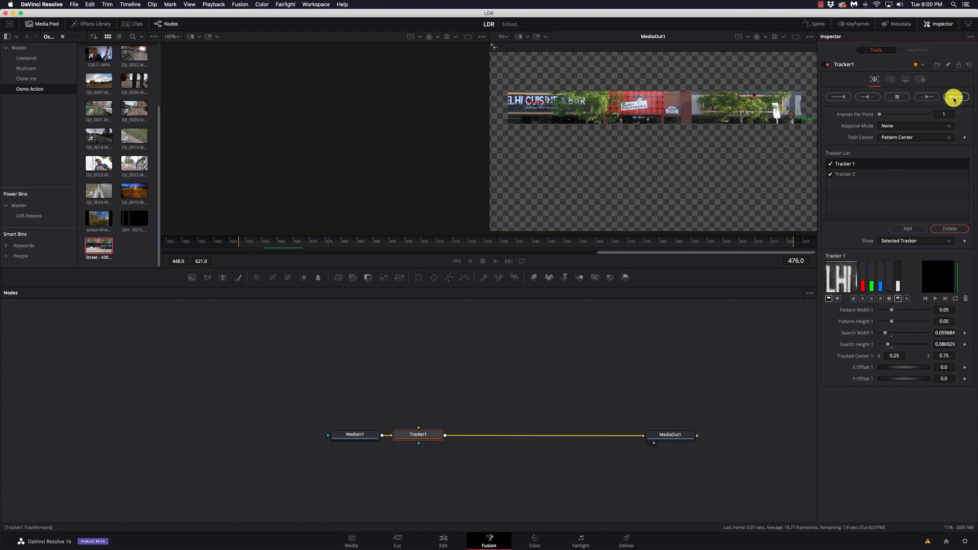
left_click(954, 97)
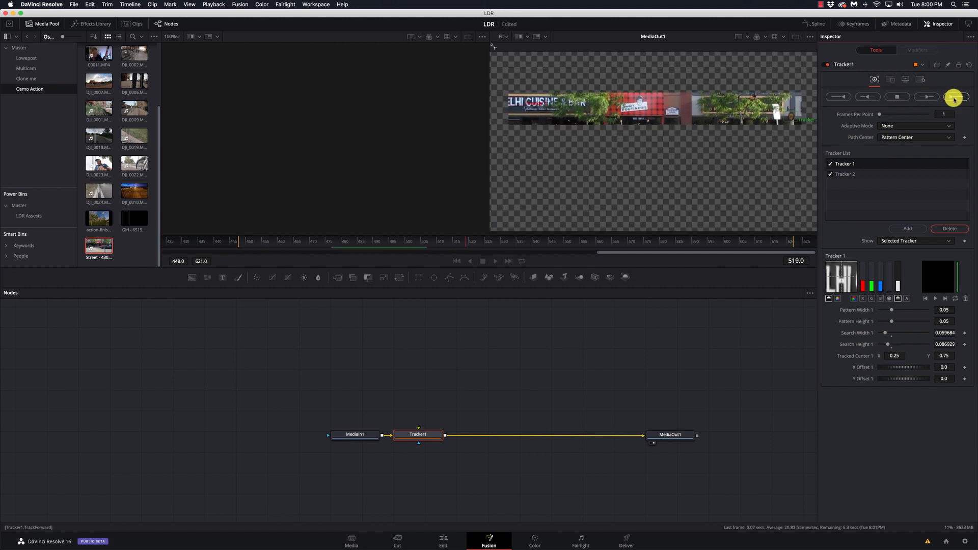
left_click(955, 97)
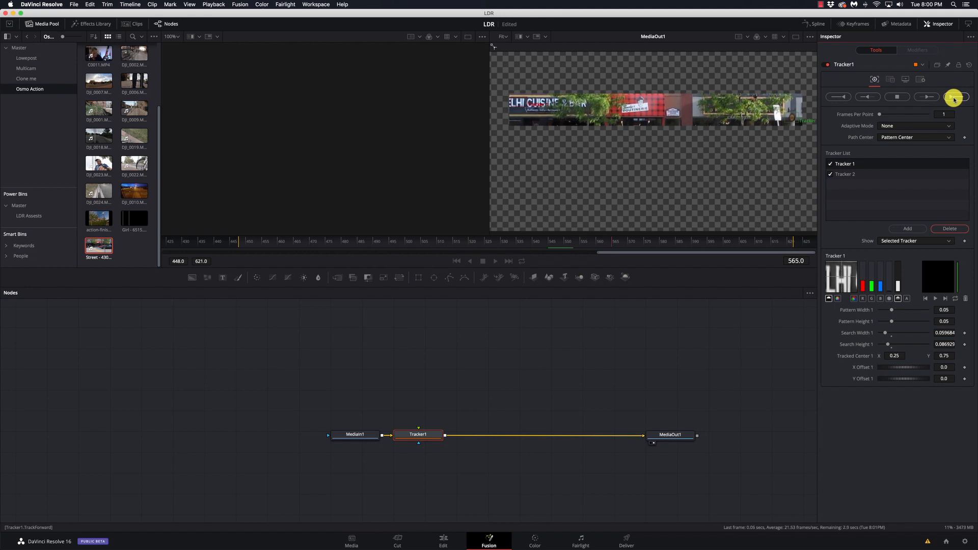
left_click(954, 97)
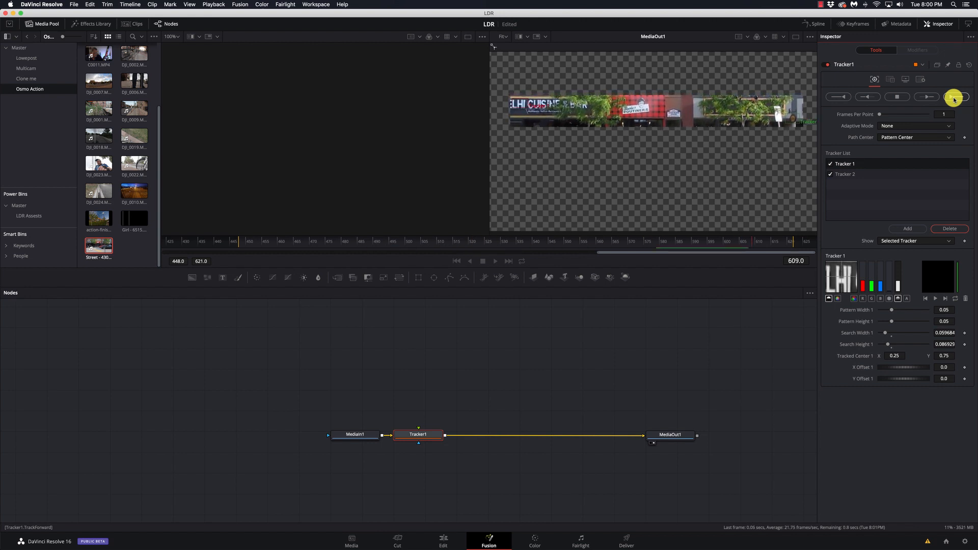
left_click(954, 97)
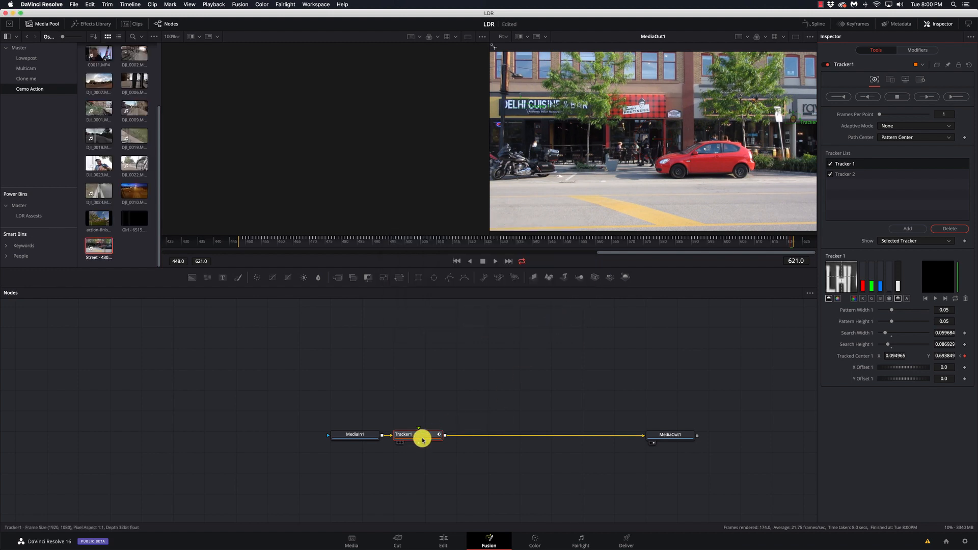
left_click_drag(403, 435, 449, 435)
type("trac")
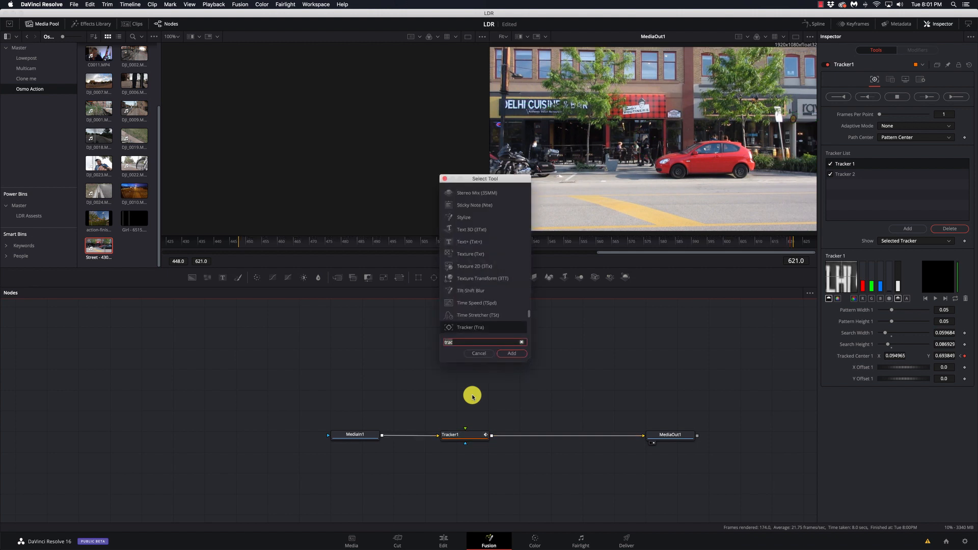
Enter '3D TEXT' in the Text3D node and move it above Tracker1
type("3t")
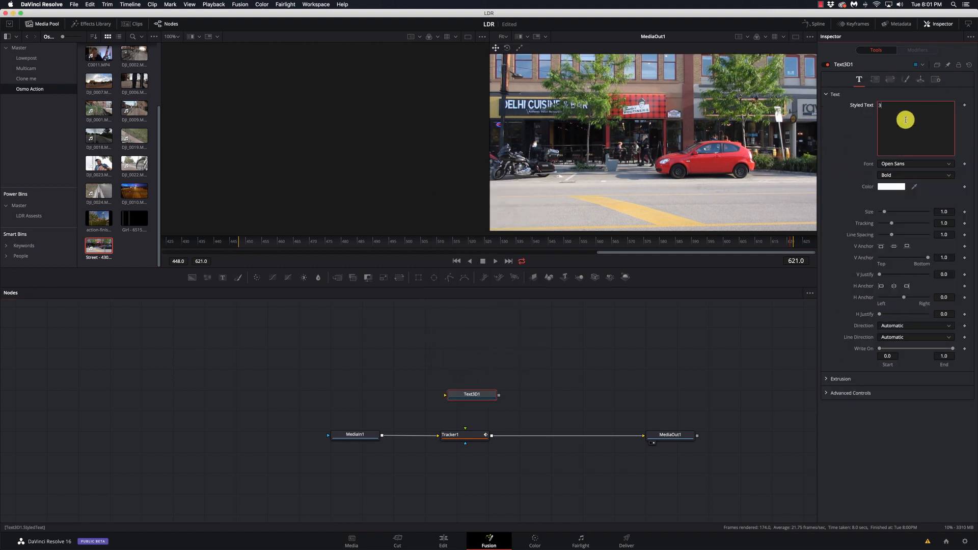
type("D TEXT")
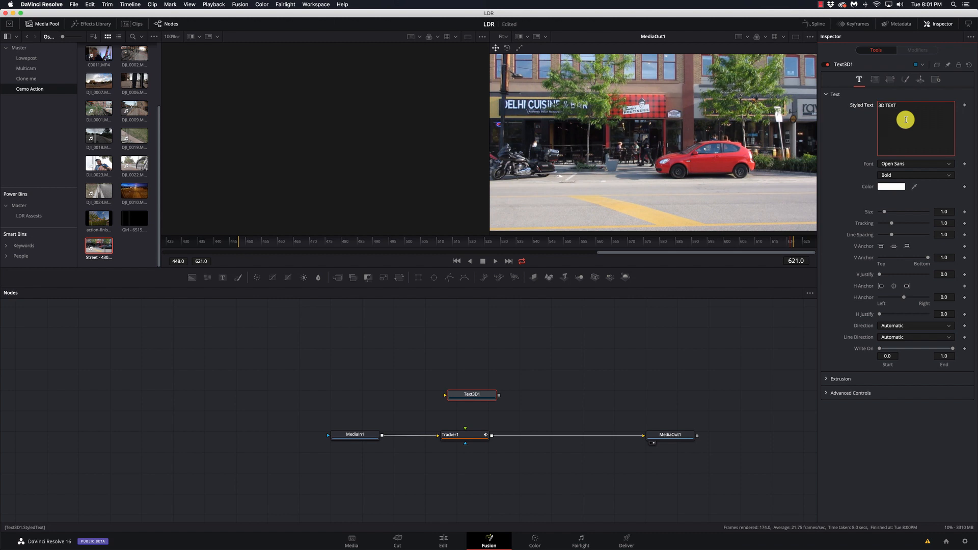
left_click_drag(472, 394, 418, 367)
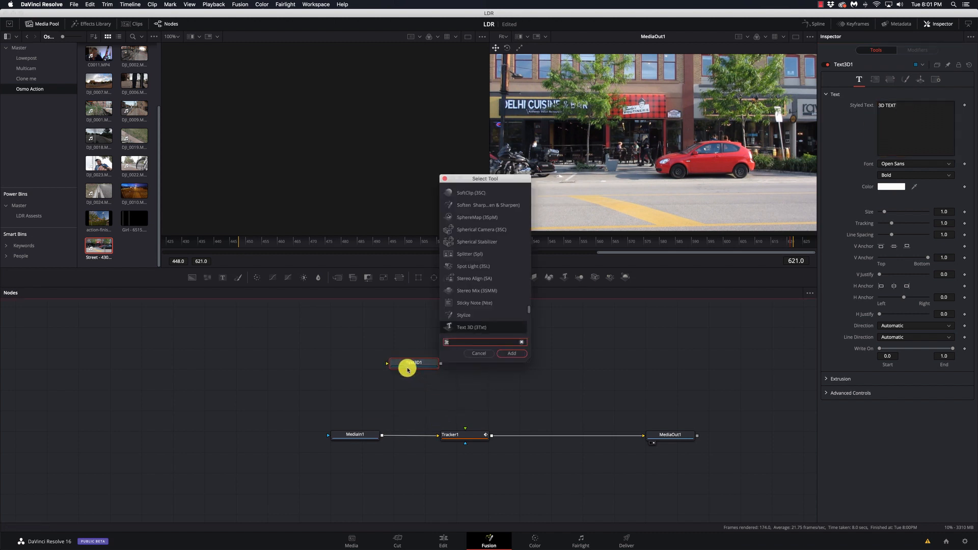
Add Merge3D after the text and feed Renderer3D1's output into Tracker1
type("merg")
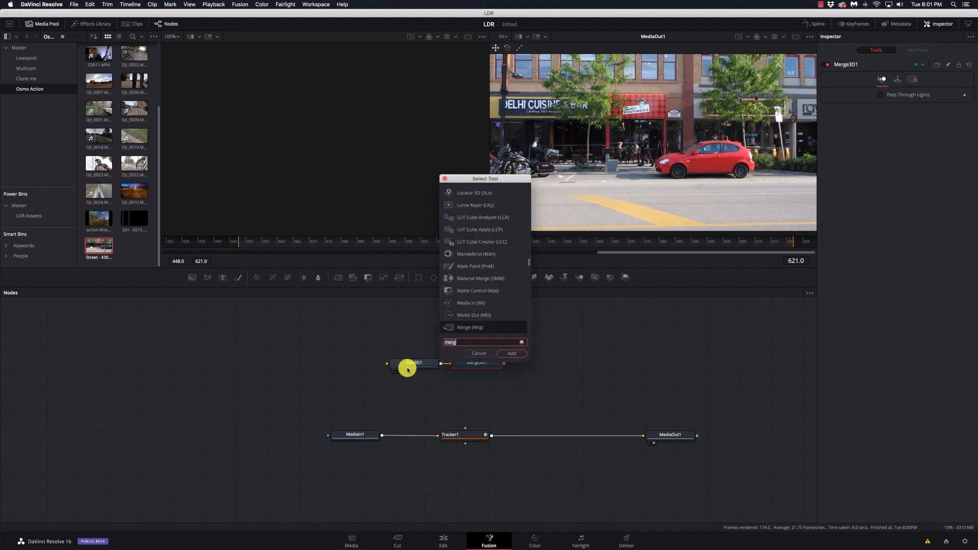
left_click(511, 353)
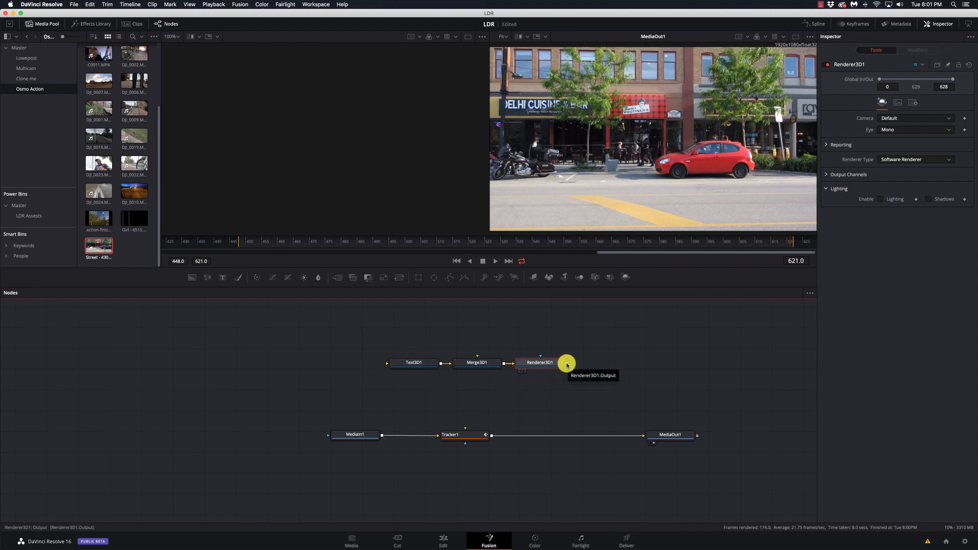
left_click_drag(566, 363, 473, 435)
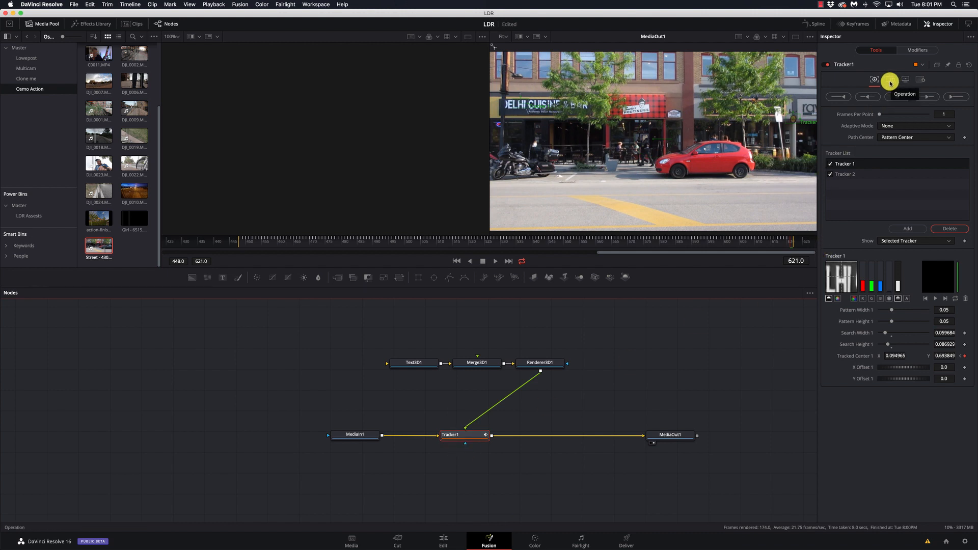
Set Tracker1's Operation to Match Move
left_click(890, 80)
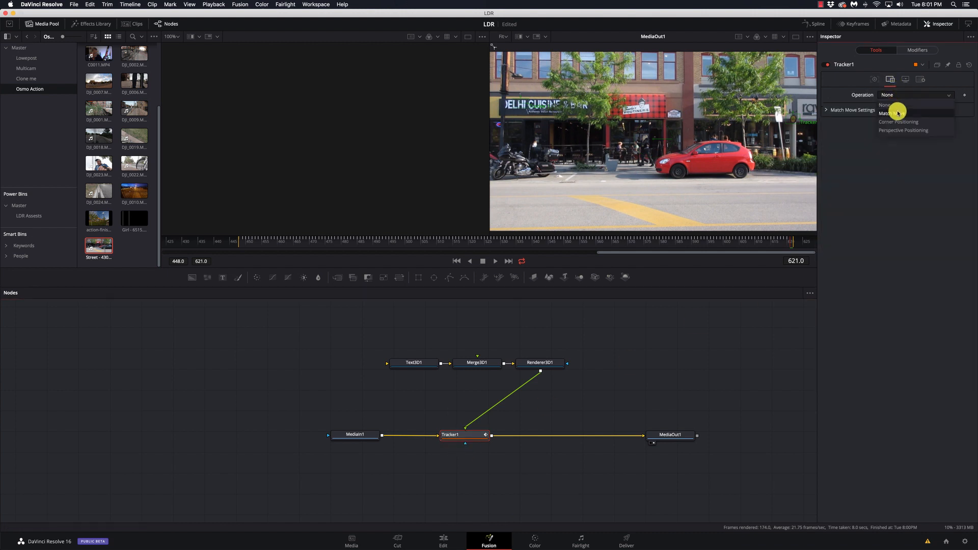
left_click(893, 113)
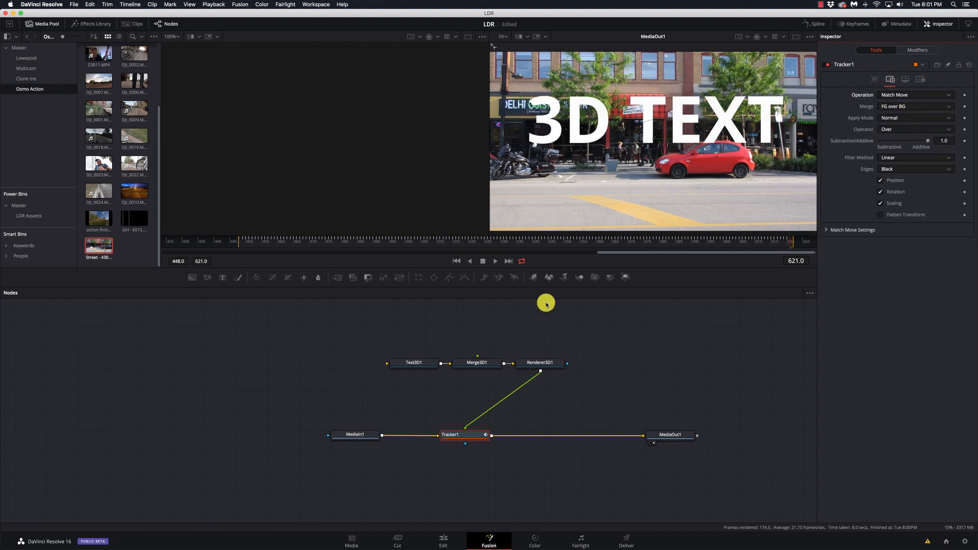
left_click(413, 362)
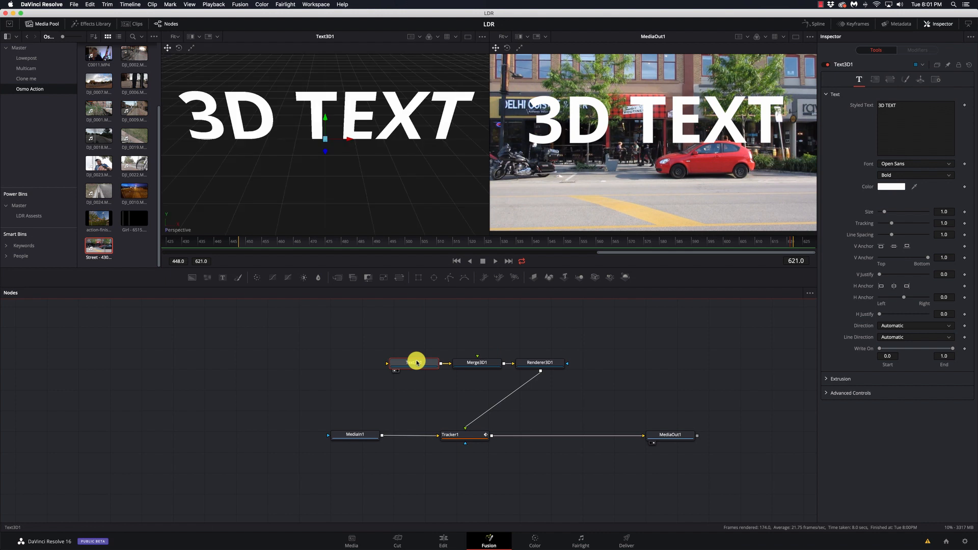
Expand Text3D1's Extrusion settings and raise Extrusion Depth to about 0.05
left_click(414, 362)
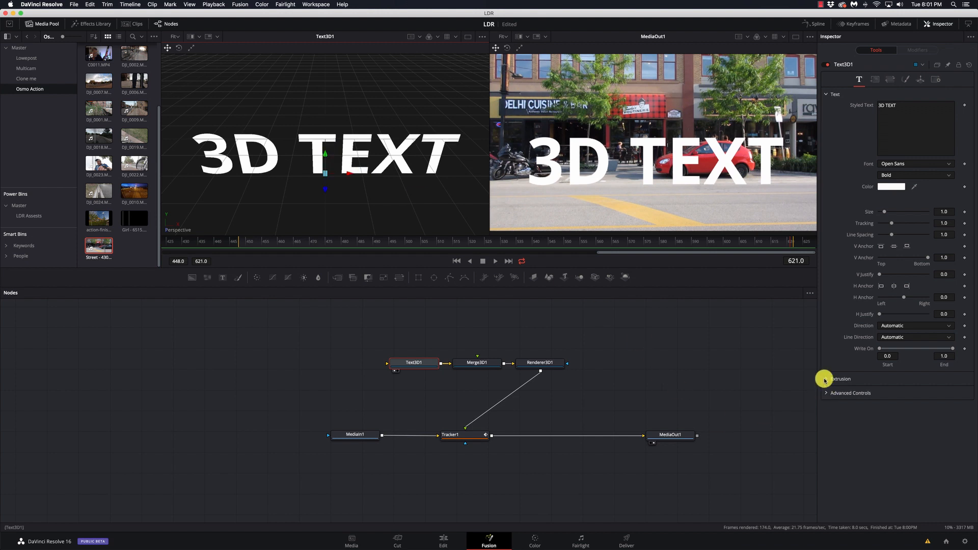
left_click(839, 379)
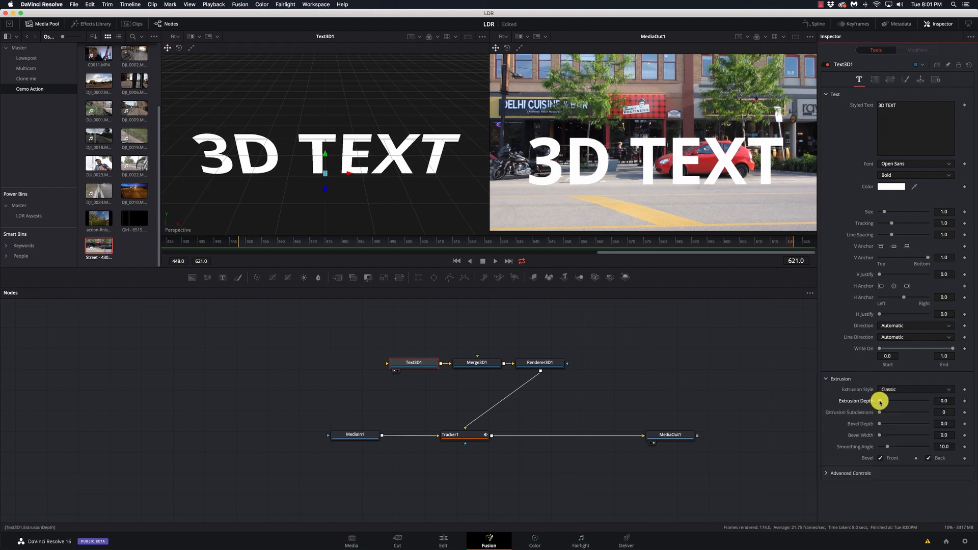
left_click_drag(880, 401, 892, 401)
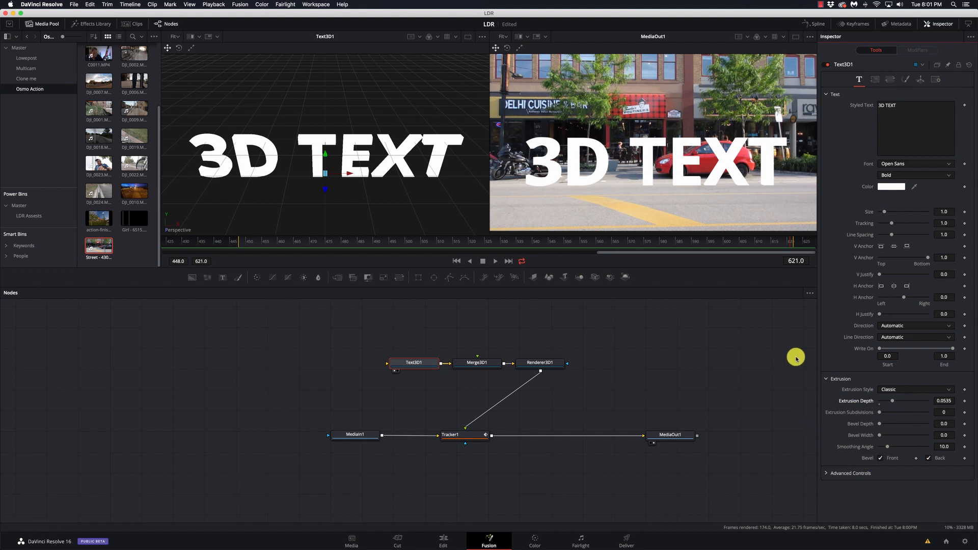
Tick Lighting and Shadows in Renderer3D1's settings
left_click(539, 362)
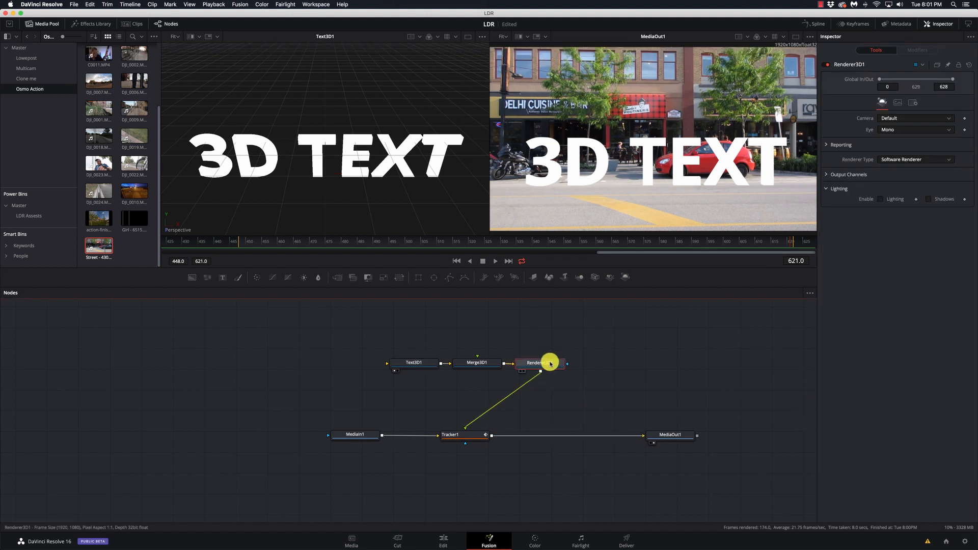
left_click(881, 198)
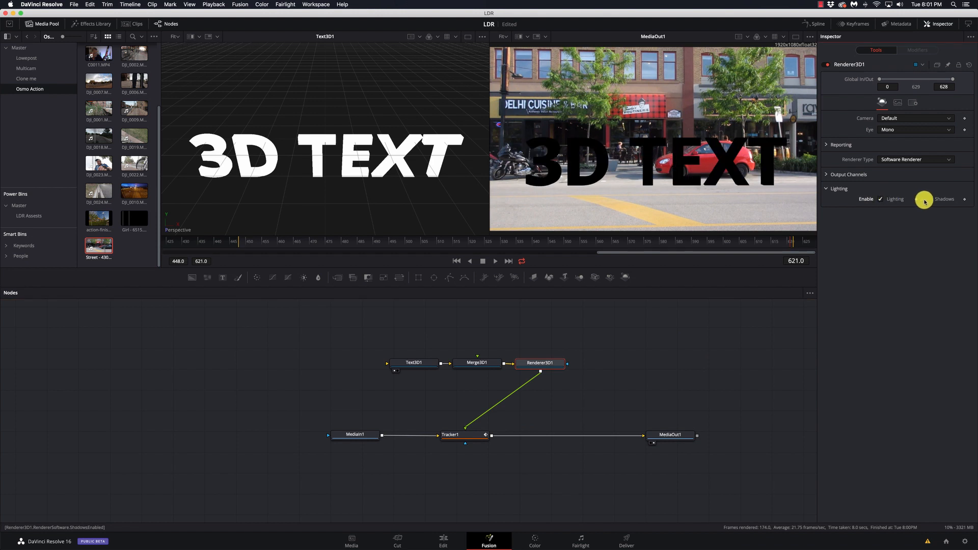
left_click(933, 199)
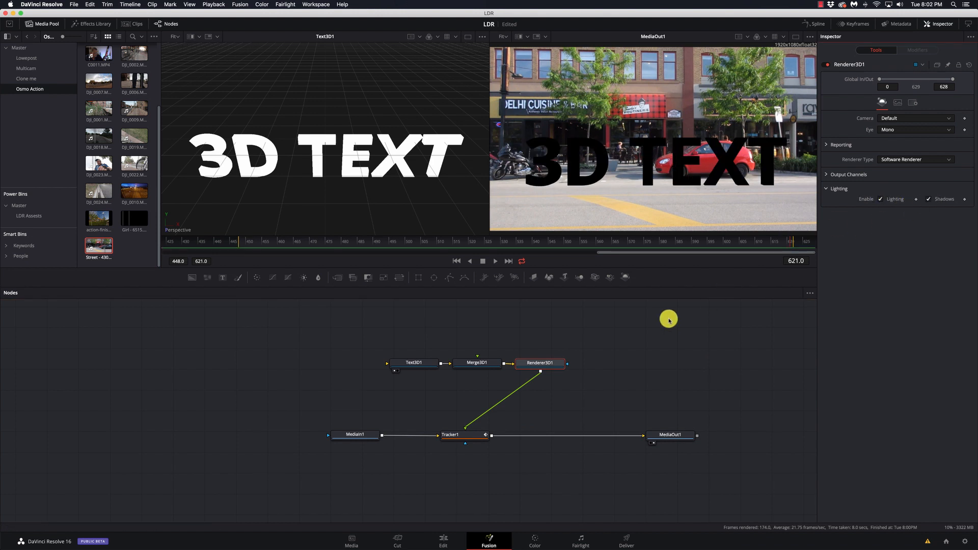
mouse_move(585, 364)
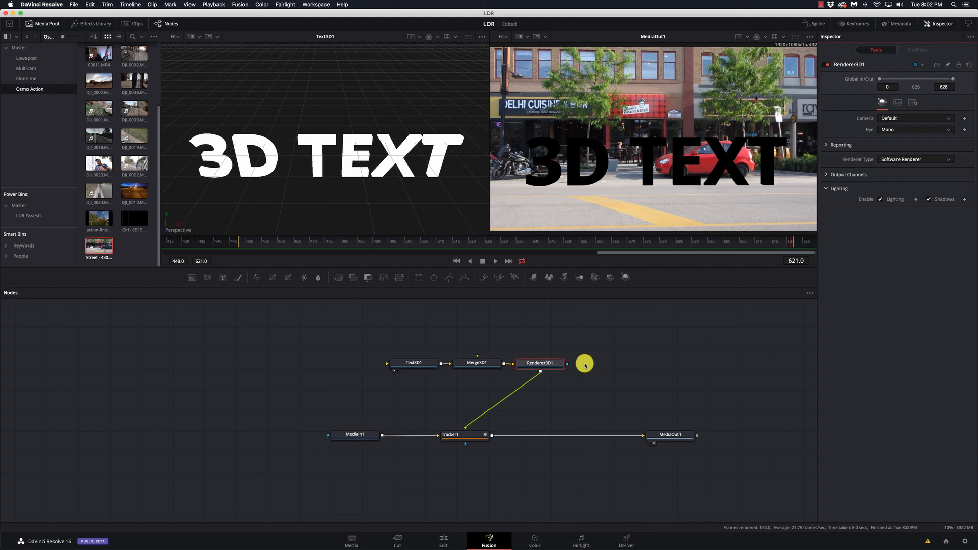
mouse_move(584, 300)
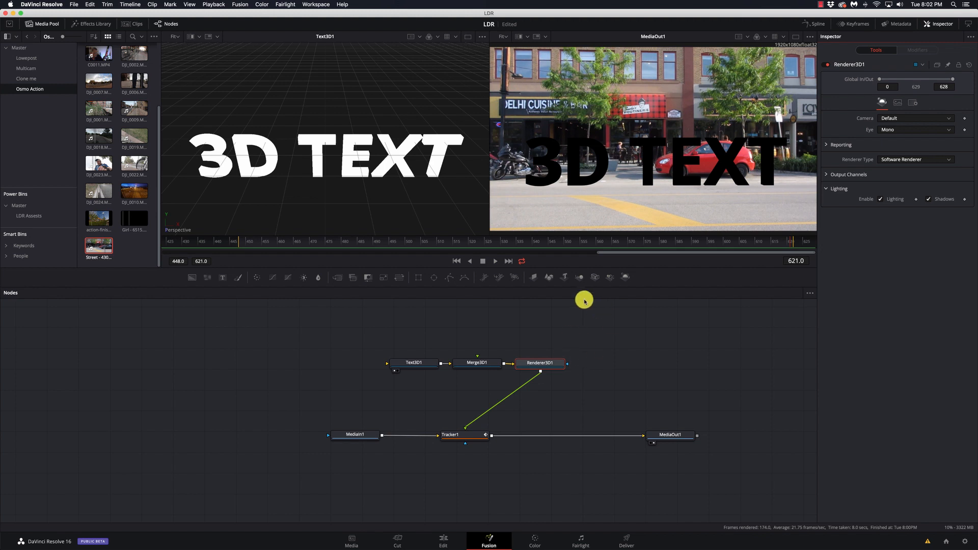
mouse_move(648, 358)
type("render")
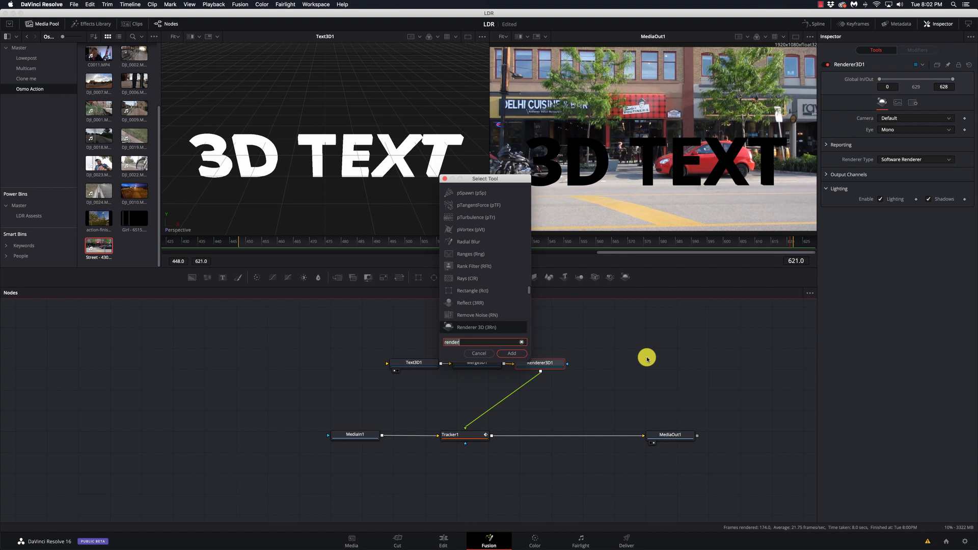
Add a Directional Light and connect it into Merge3D to relight the text
type("direc")
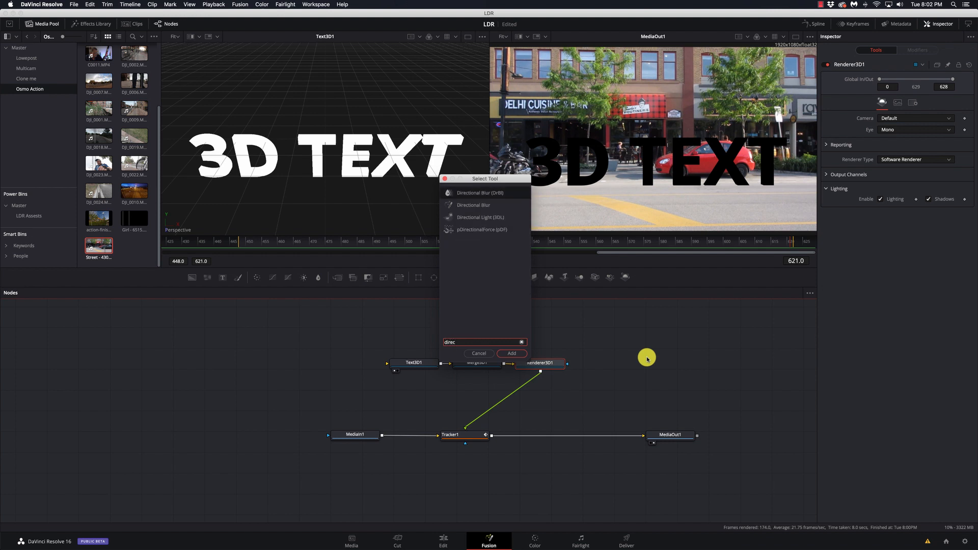
left_click(511, 354)
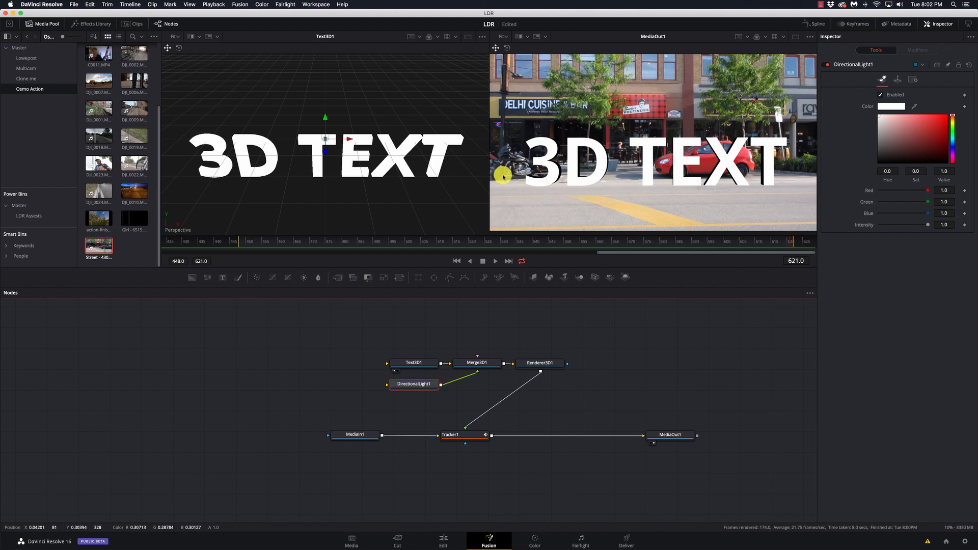
left_click_drag(503, 175, 665, 168)
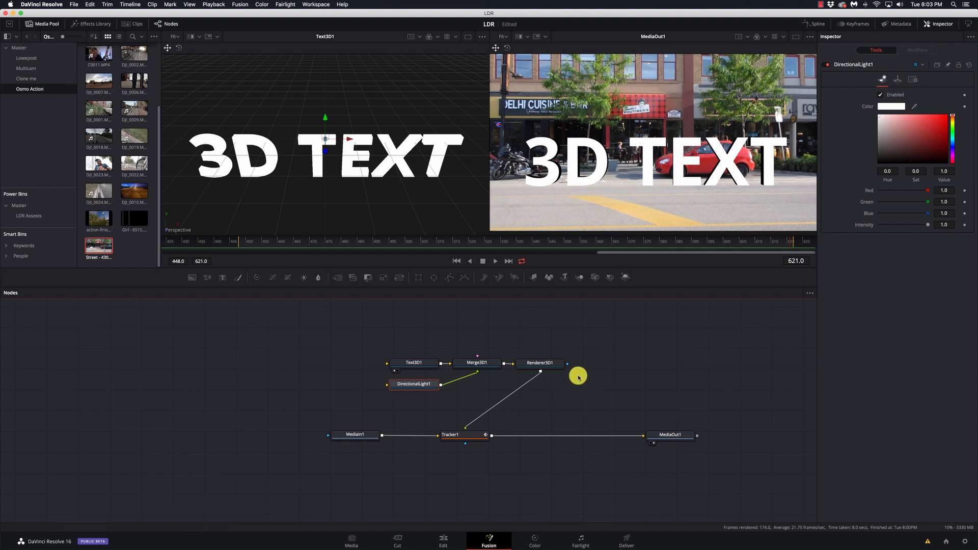
mouse_move(577, 387)
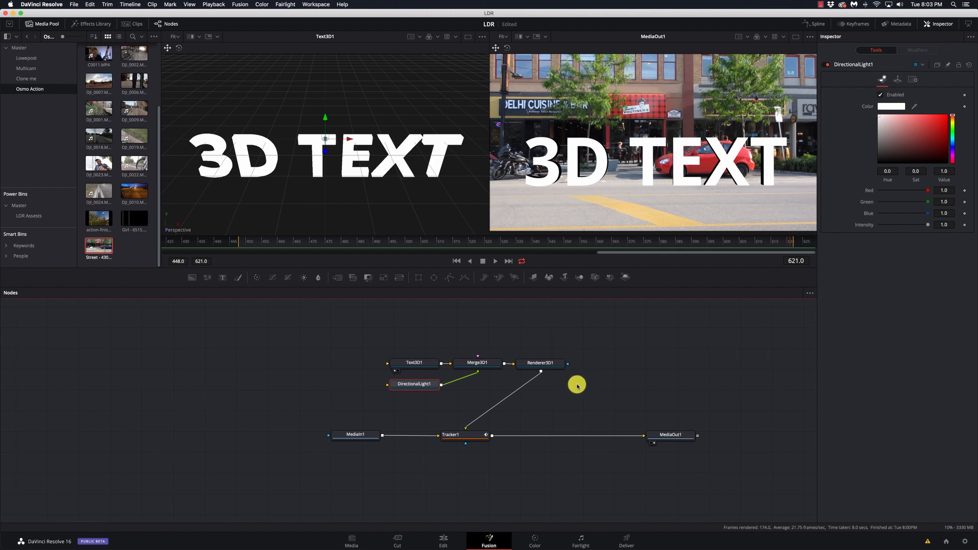
mouse_move(578, 386)
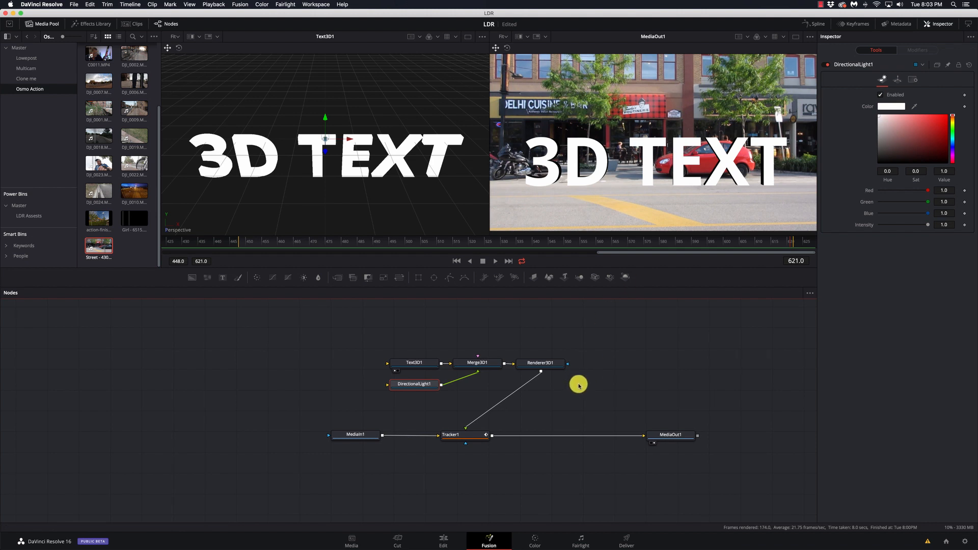
mouse_move(540, 420)
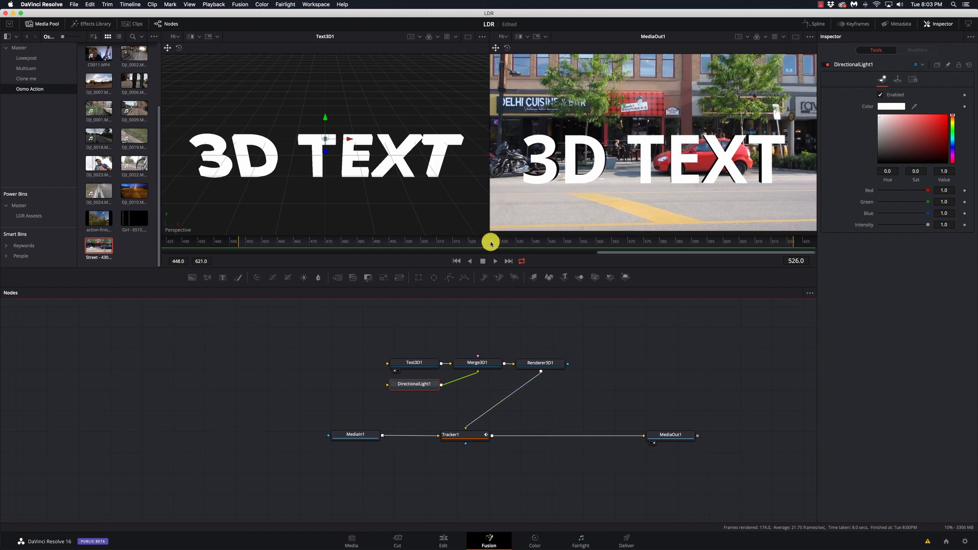
Scrub to frame 578, break the Renderer3D1 link to Tracker1, and select Tracker1
left_click_drag(491, 243, 581, 244)
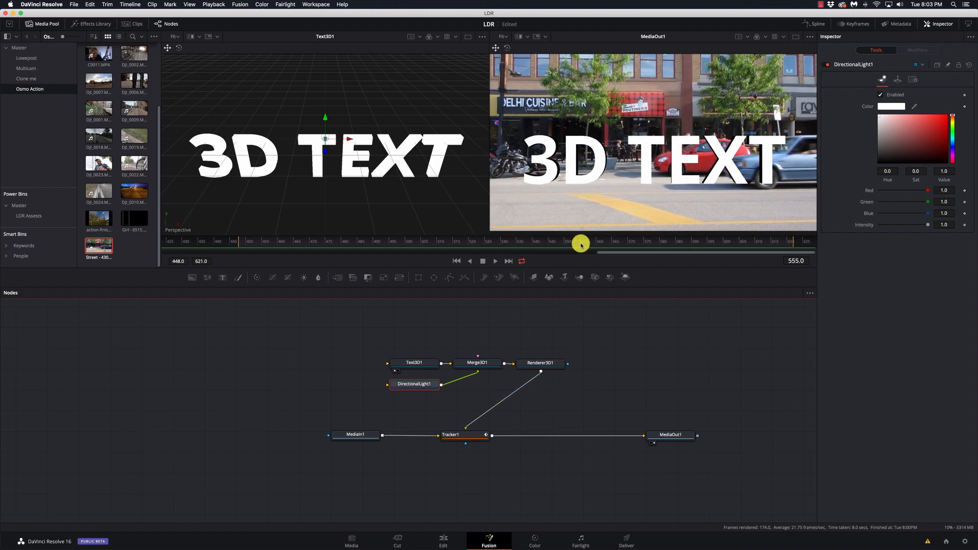
left_click_drag(580, 244, 649, 242)
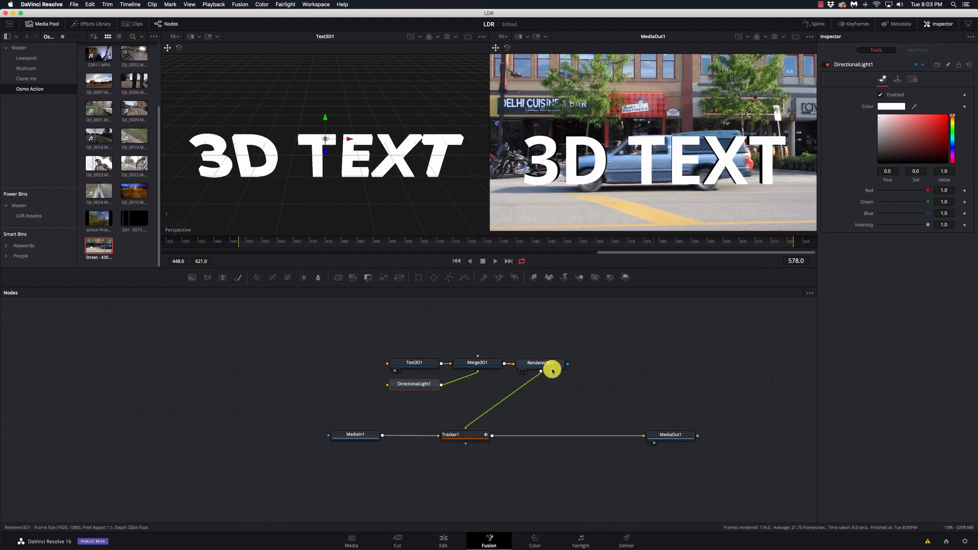
left_click_drag(552, 370, 483, 419)
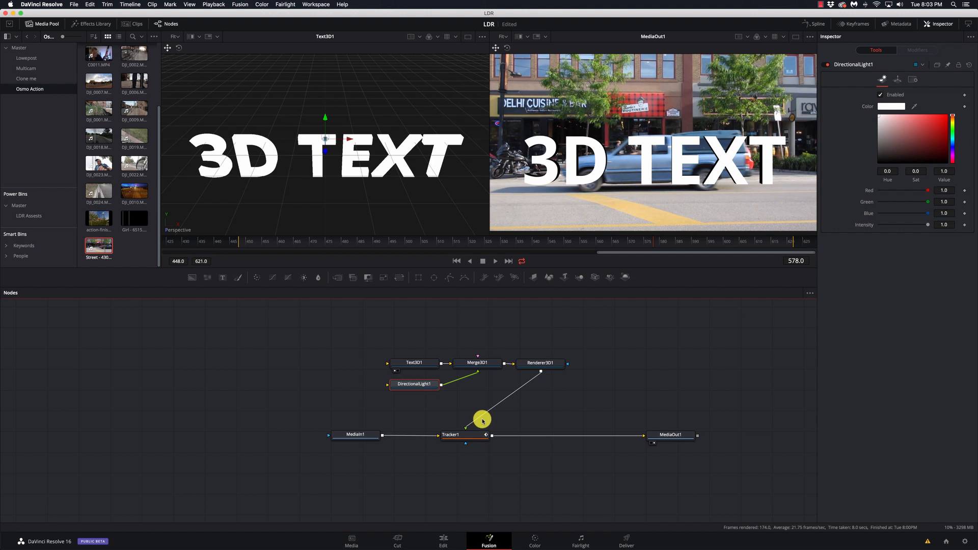
left_click_drag(541, 371, 478, 417)
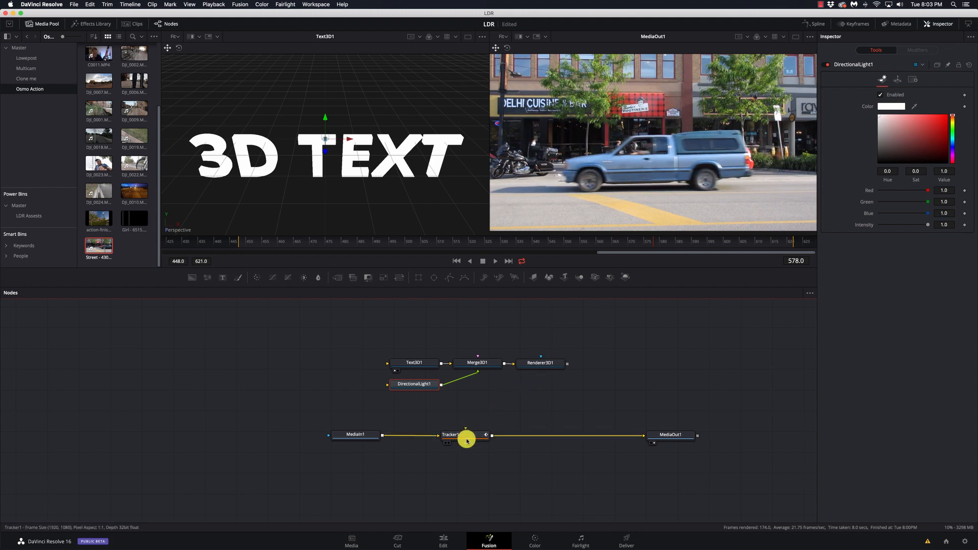
left_click(450, 434)
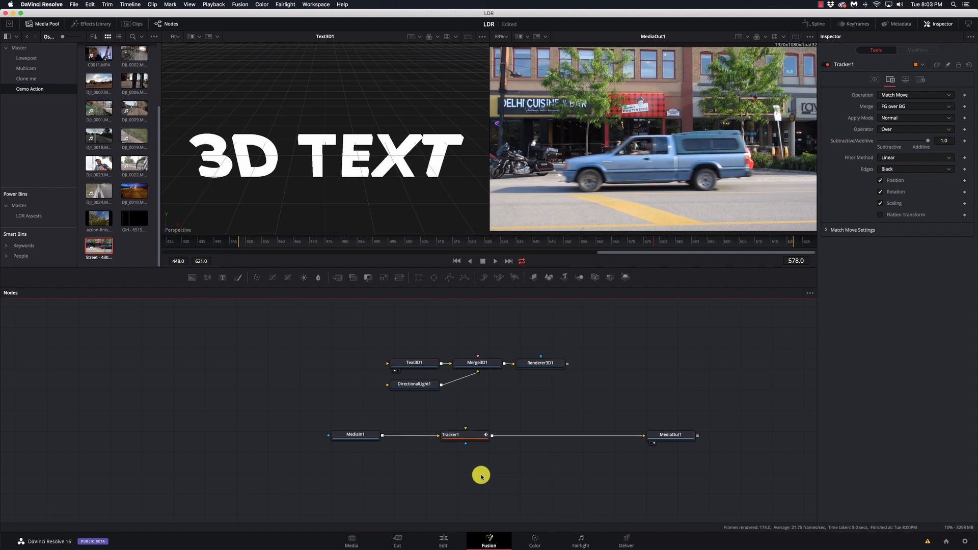
mouse_move(575, 379)
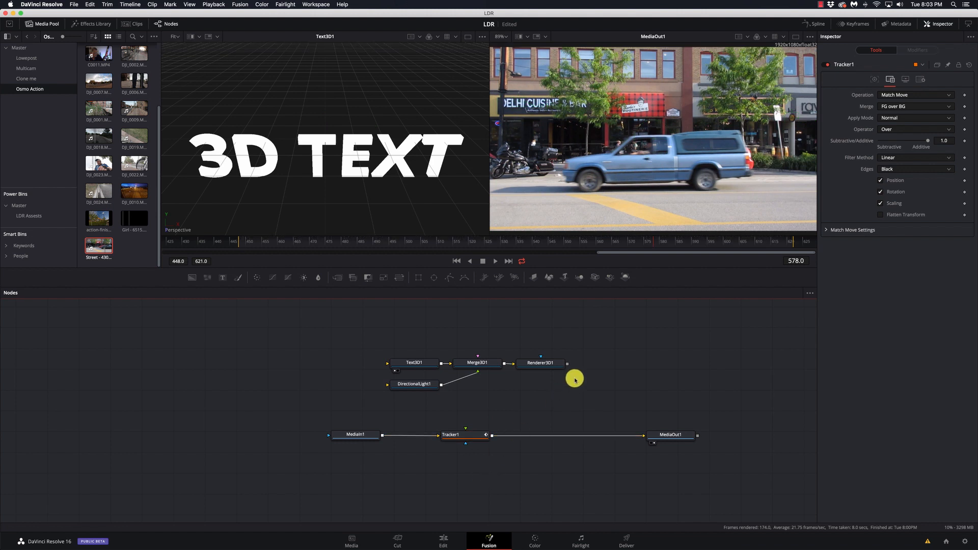
Cancel the tool search and trace the outline from the truck's cab, nose and front wheel
type("direc")
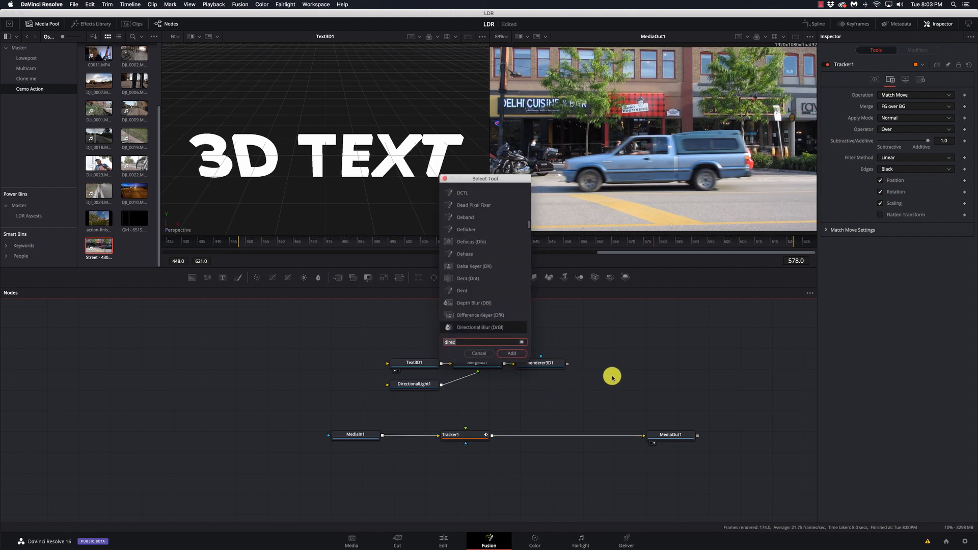
left_click(478, 353)
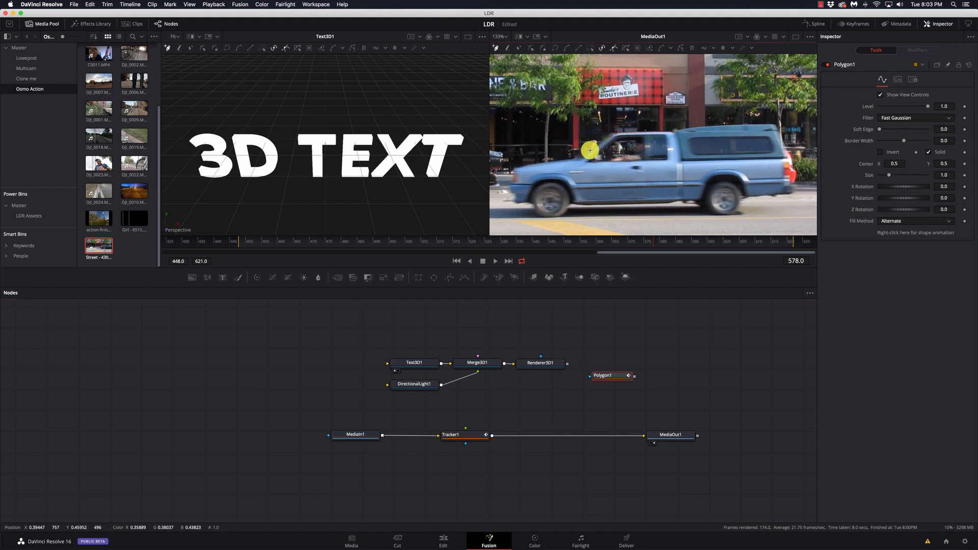
left_click_drag(589, 150, 574, 158)
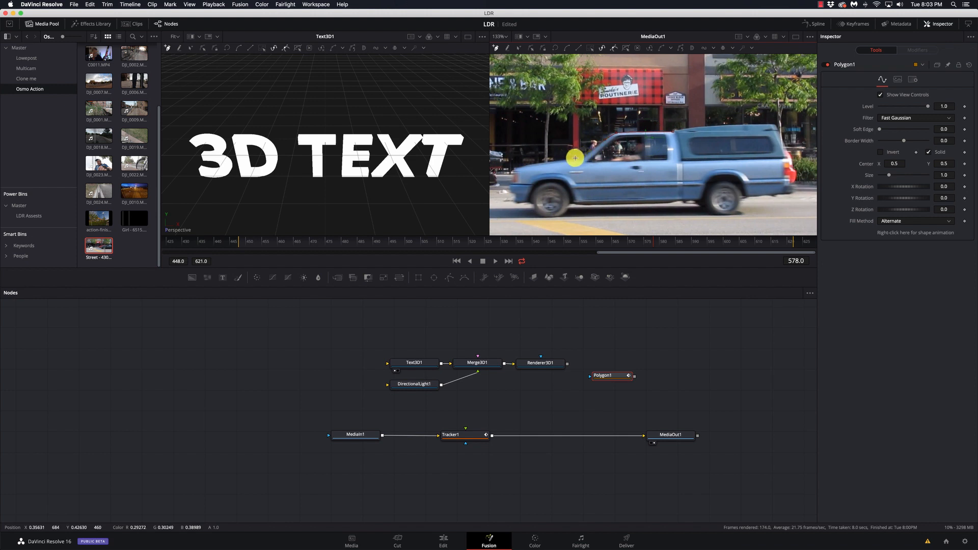
left_click_drag(575, 158, 539, 164)
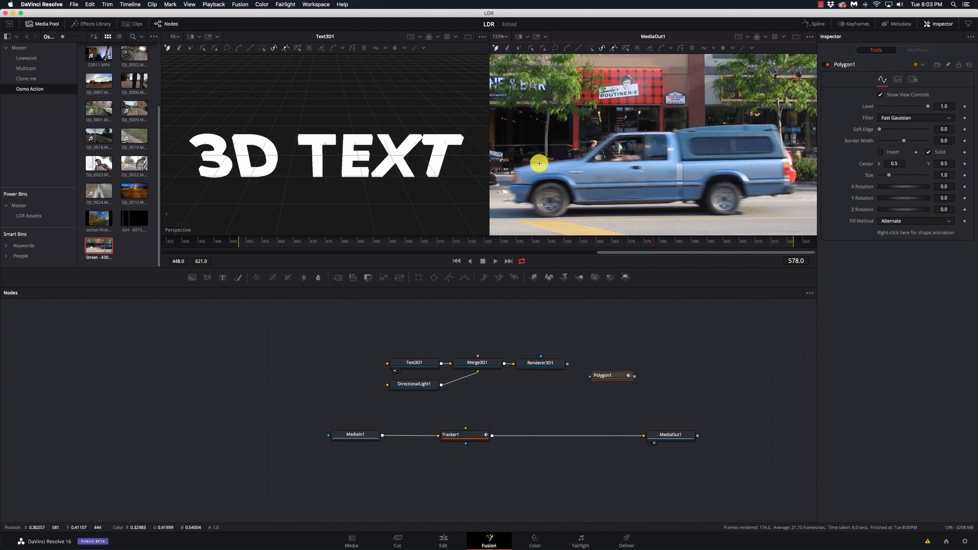
left_click_drag(539, 163, 510, 177)
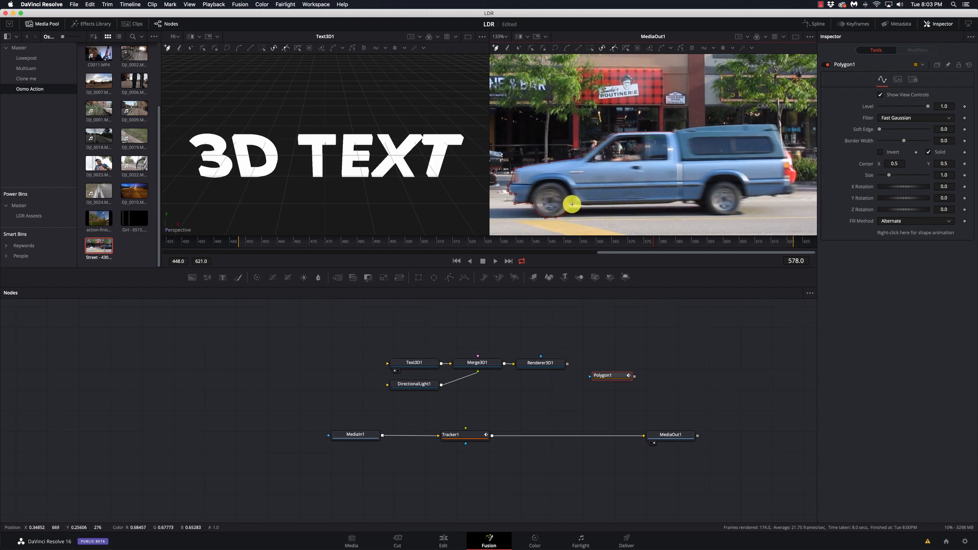
left_click_drag(573, 204, 617, 208)
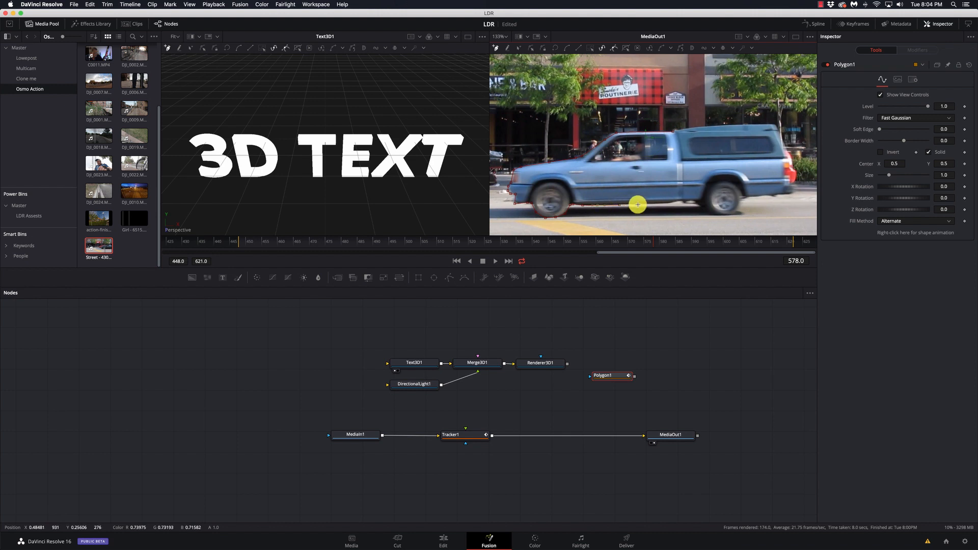
left_click_drag(637, 205, 667, 203)
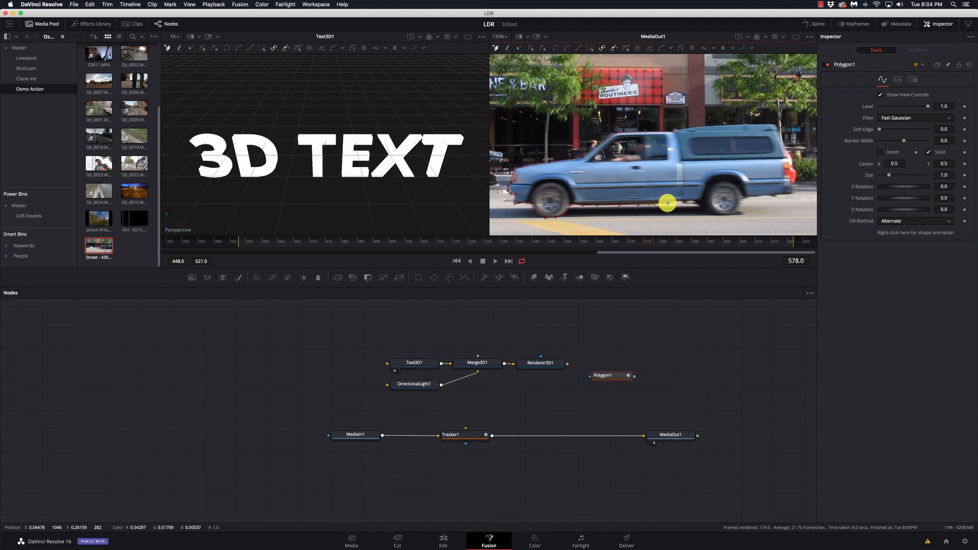
Continue the outline past the rear wheel, up the rear and along the camper roof
left_click_drag(667, 203, 687, 201)
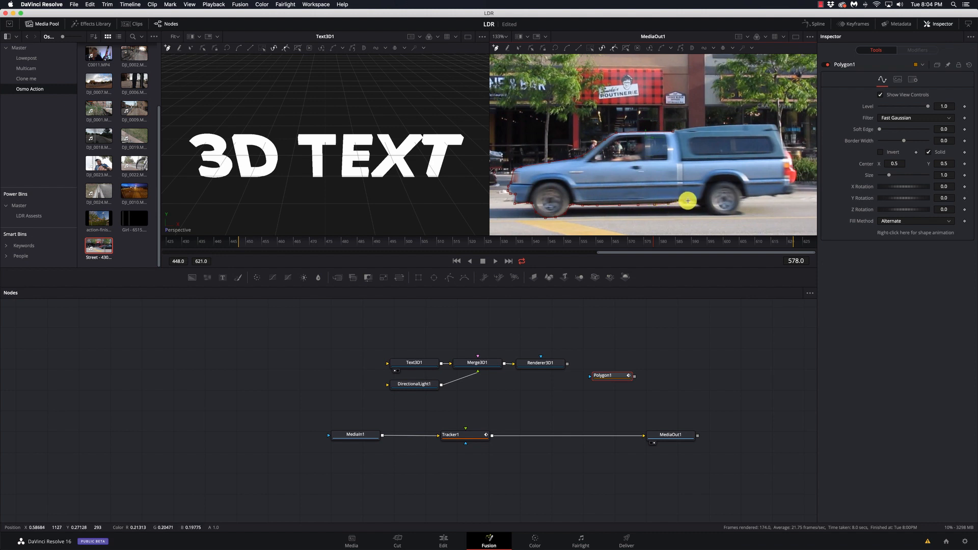
left_click_drag(688, 201, 709, 206)
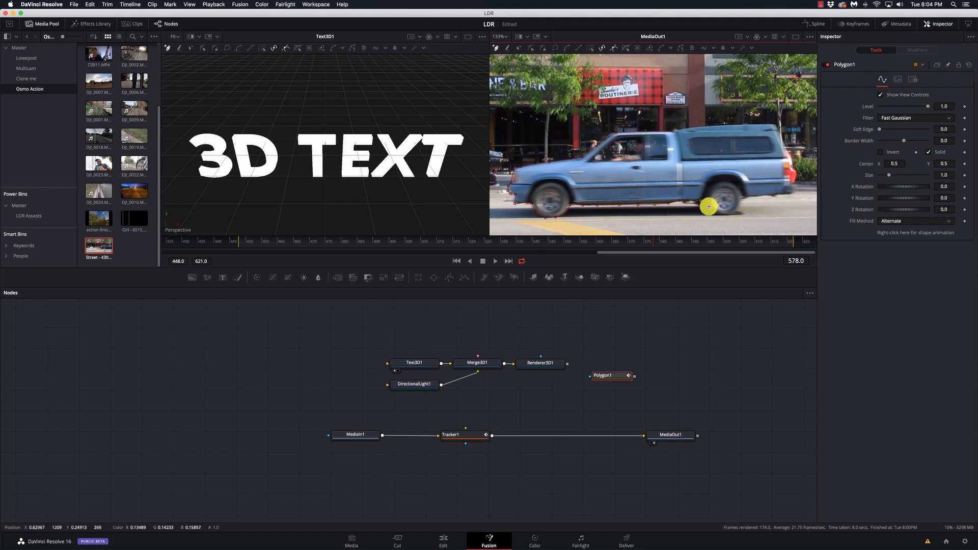
left_click_drag(709, 207, 725, 215)
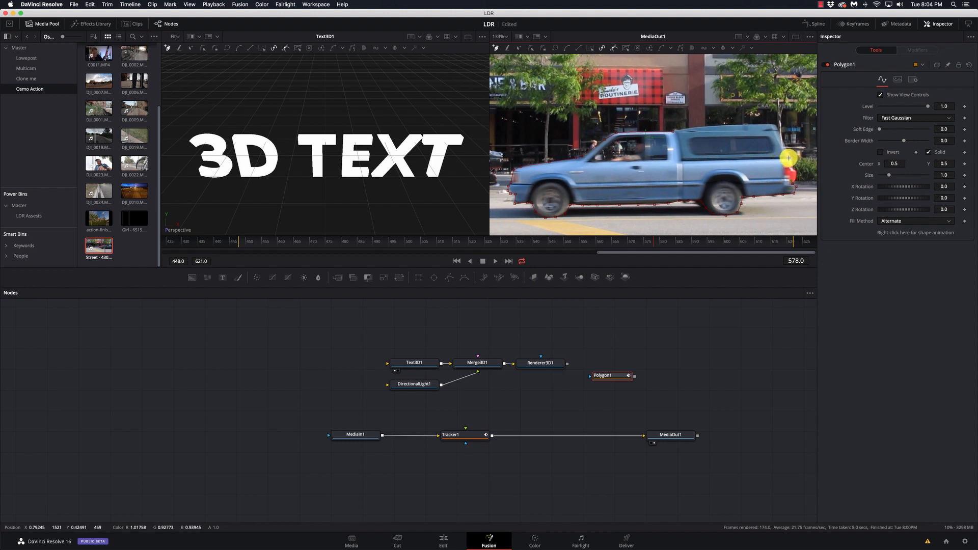
left_click_drag(789, 158, 784, 150)
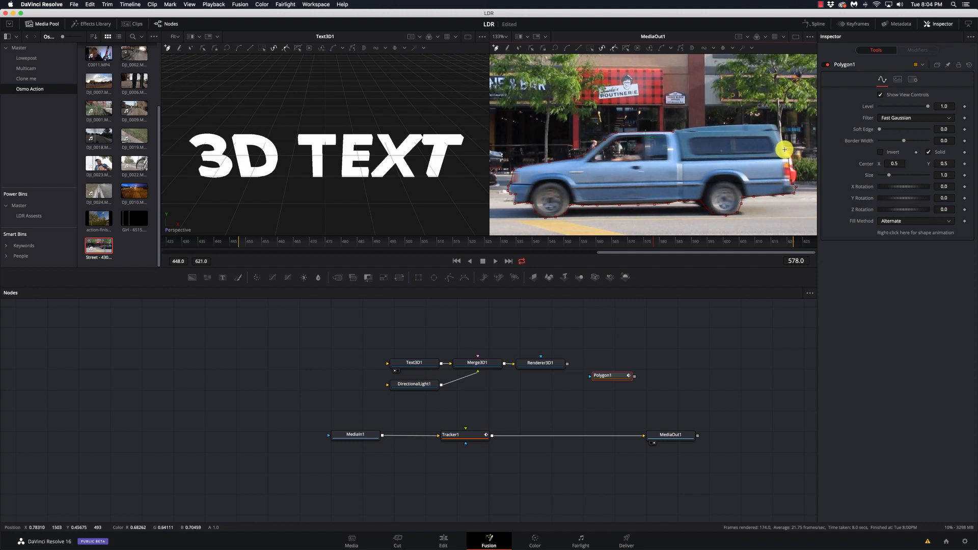
left_click_drag(784, 150, 764, 124)
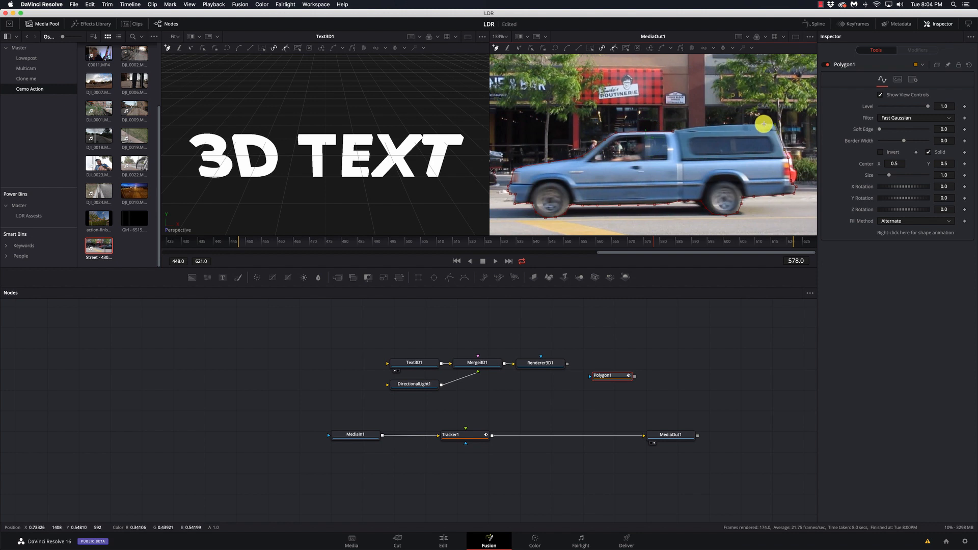
left_click_drag(764, 125, 716, 126)
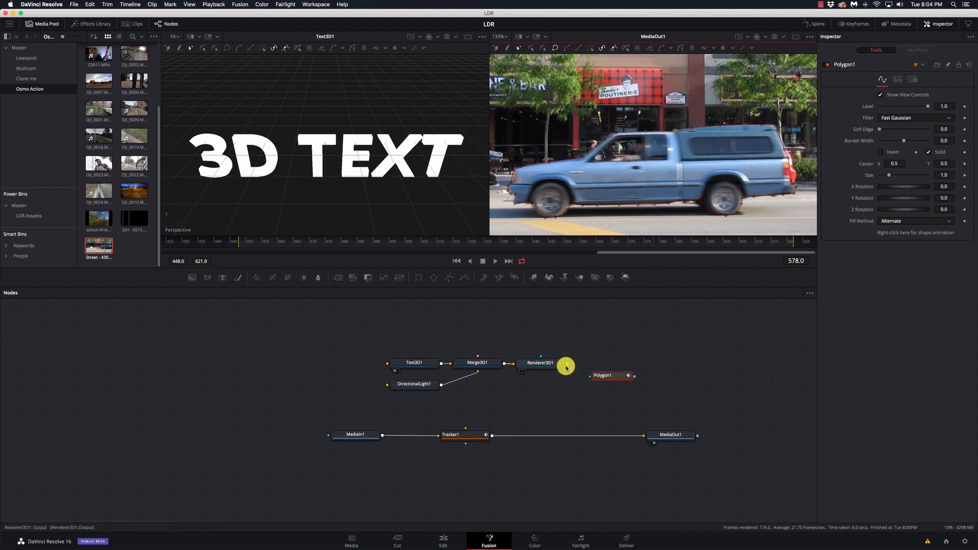
left_click_drag(567, 367, 468, 435)
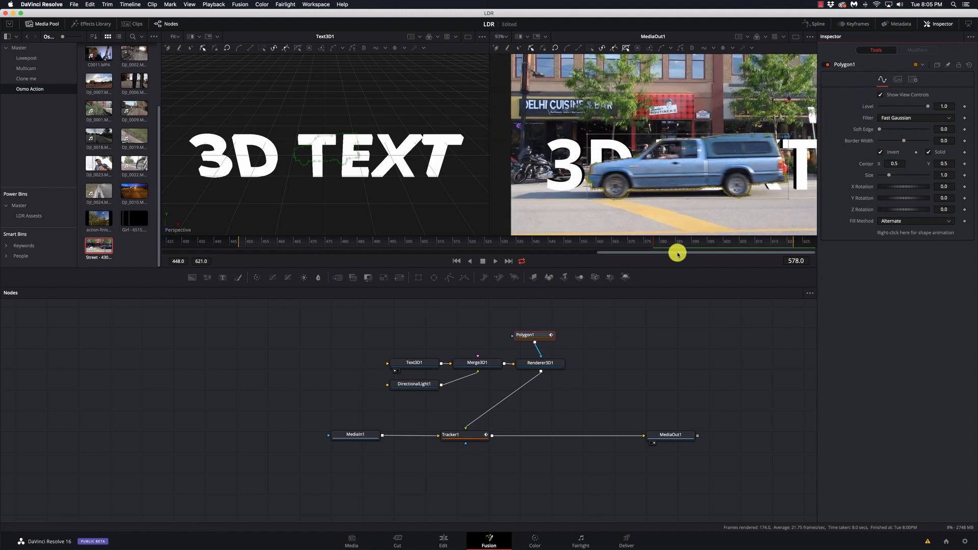
Scrub the truck pass around frames 546–613 and reshape Polygon1 around the truck's rear
left_click_drag(678, 252, 687, 252)
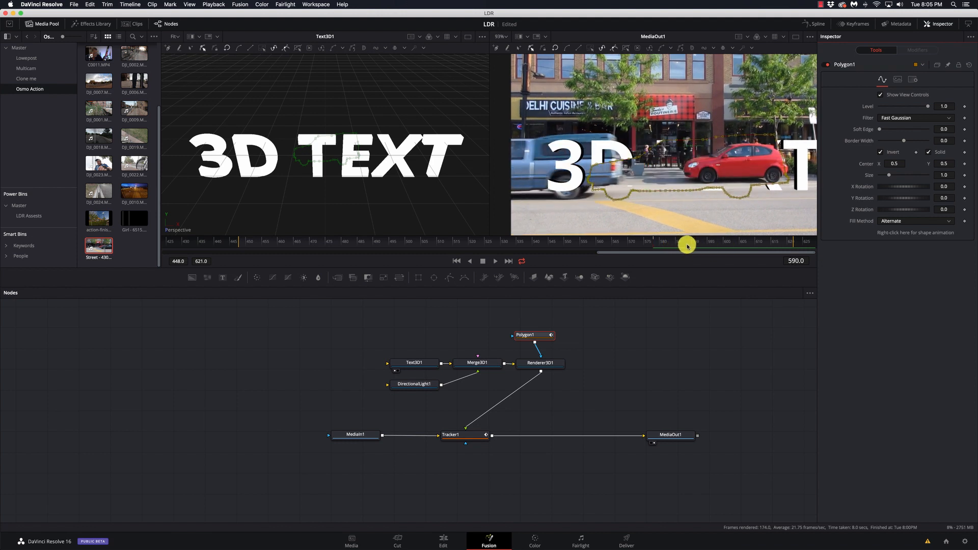
left_click_drag(686, 245, 654, 245)
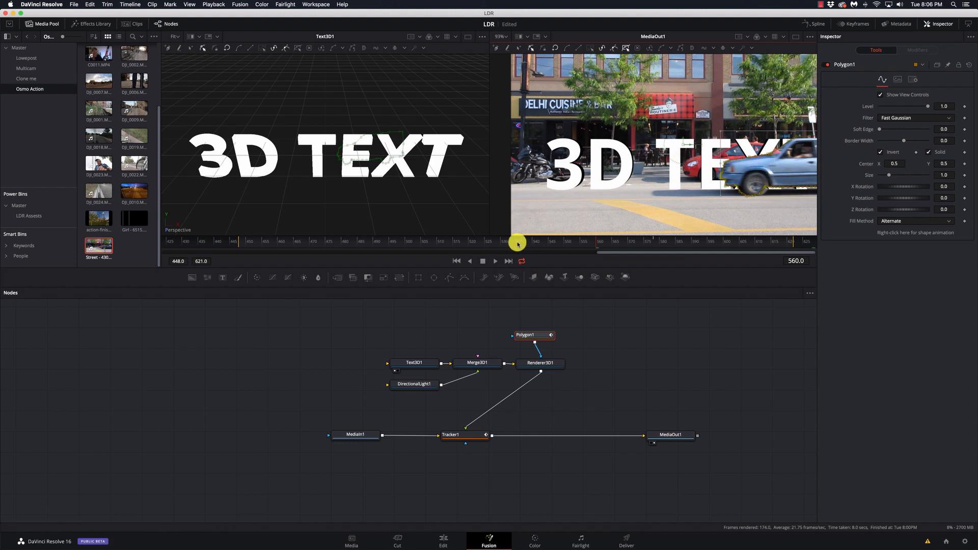
left_click_drag(518, 242, 521, 242)
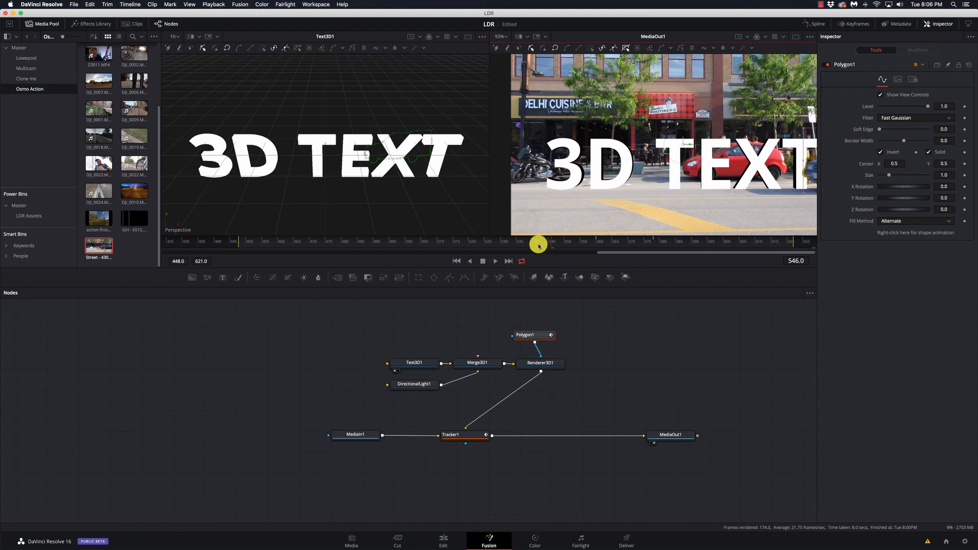
left_click(495, 261)
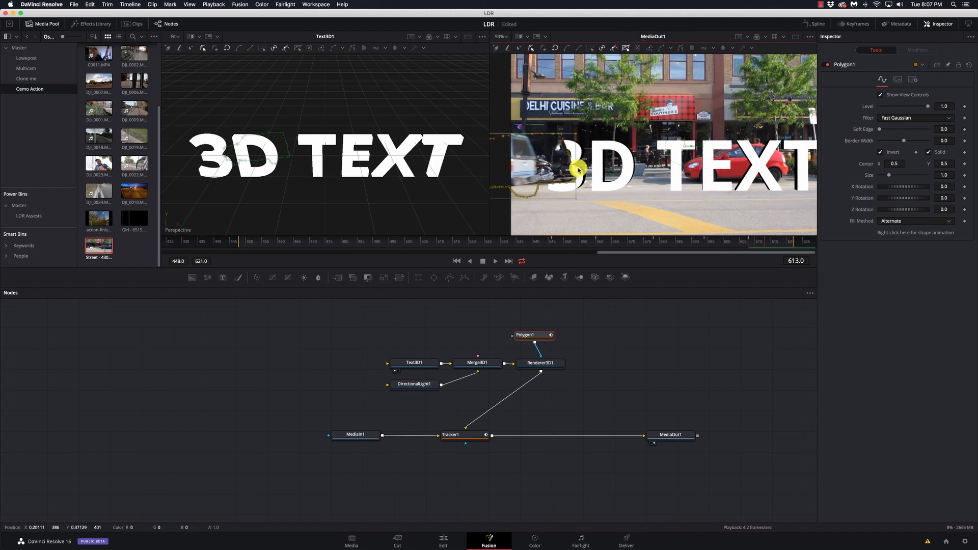
left_click_drag(578, 169, 543, 152)
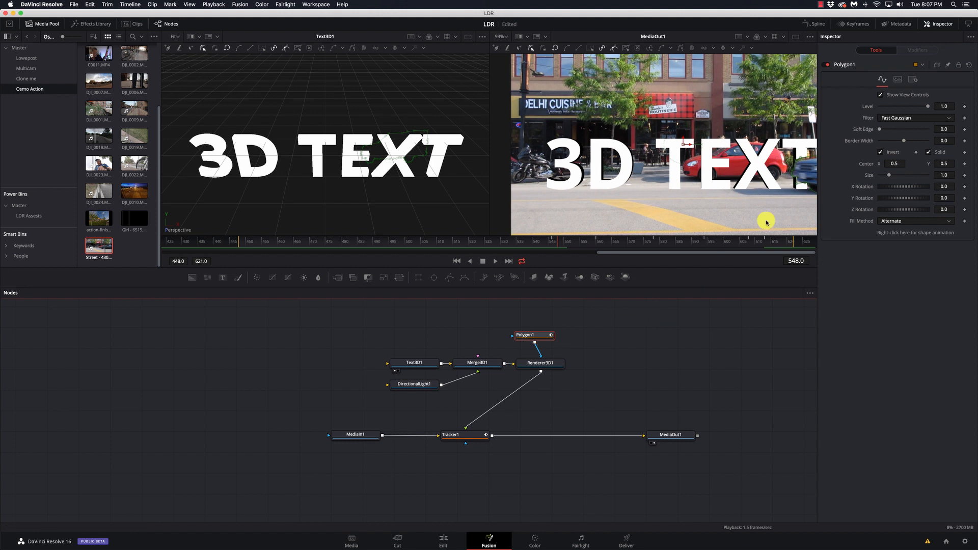
Reshape Polygon1 around the entering truck's front at frames 548–557, then check frame 545
left_click(495, 261)
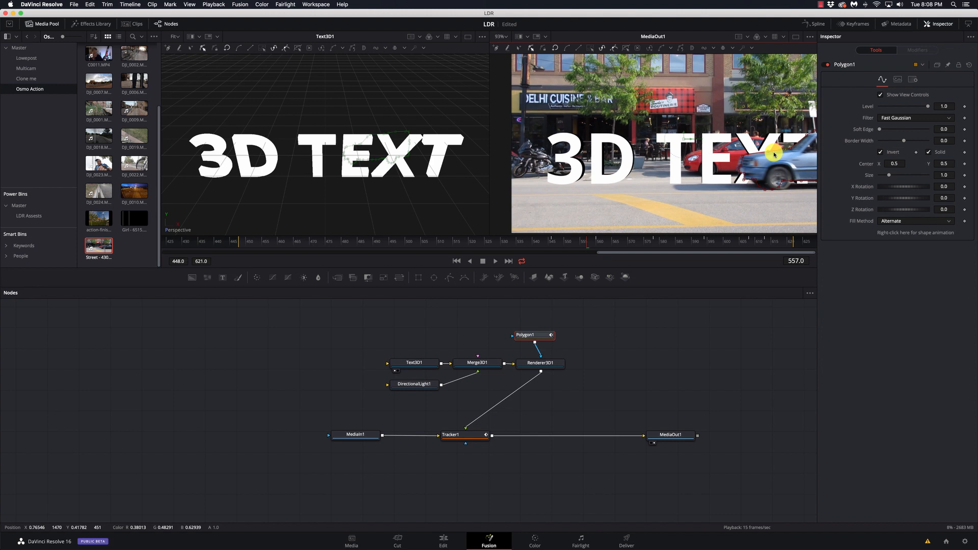
left_click_drag(773, 155, 739, 165)
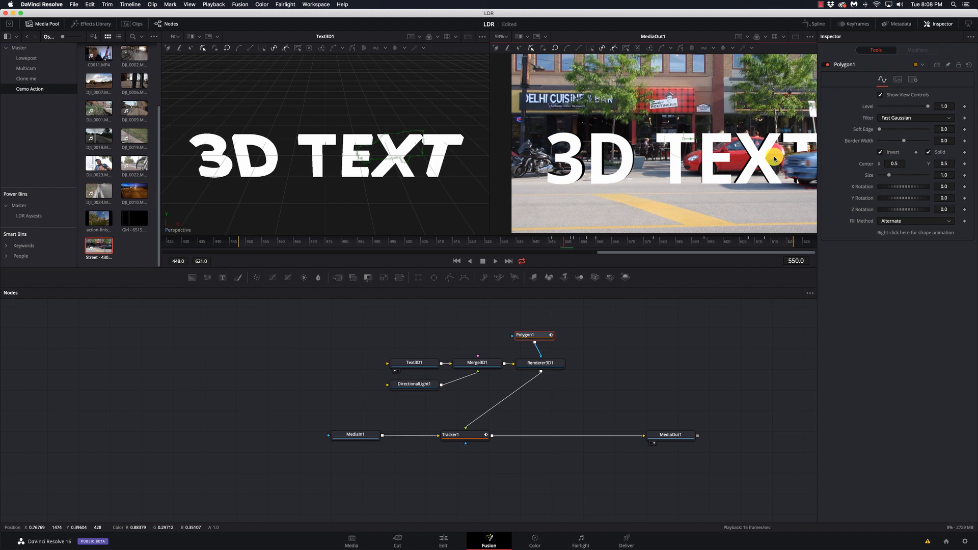
left_click_drag(776, 158, 789, 156)
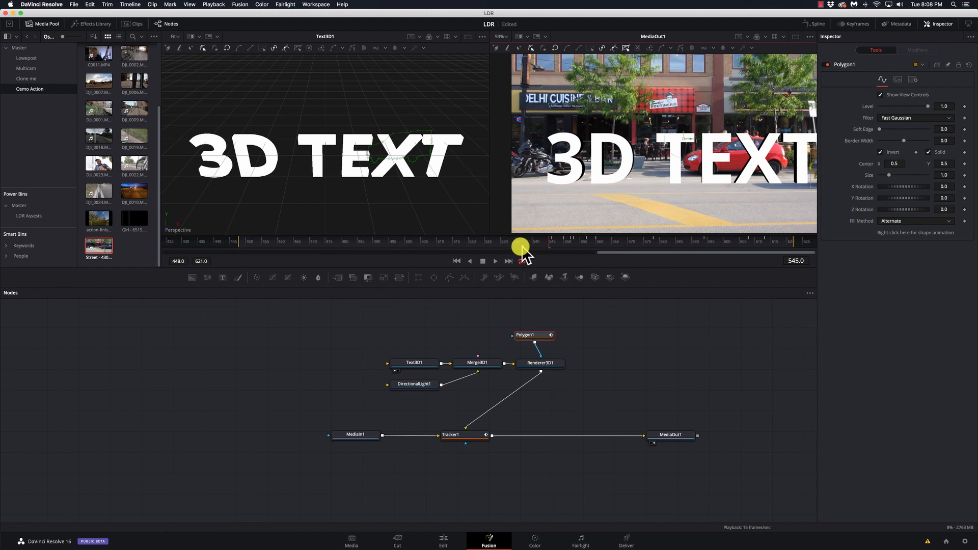
left_click(495, 261)
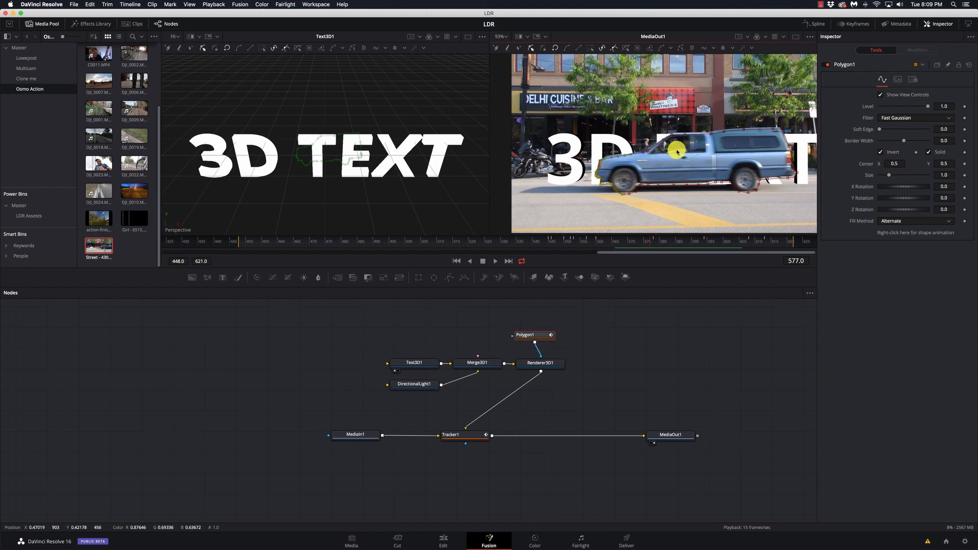
Adjust the truck mask at frame 577, wire Polygon2 into Polygon1, and start outlining the truck
left_click_drag(675, 152, 660, 139)
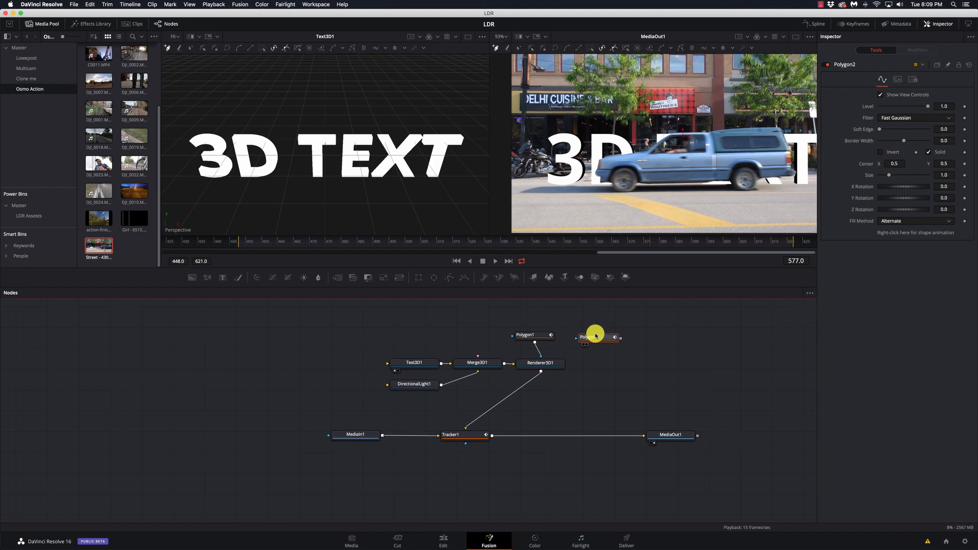
left_click_drag(596, 337, 506, 315)
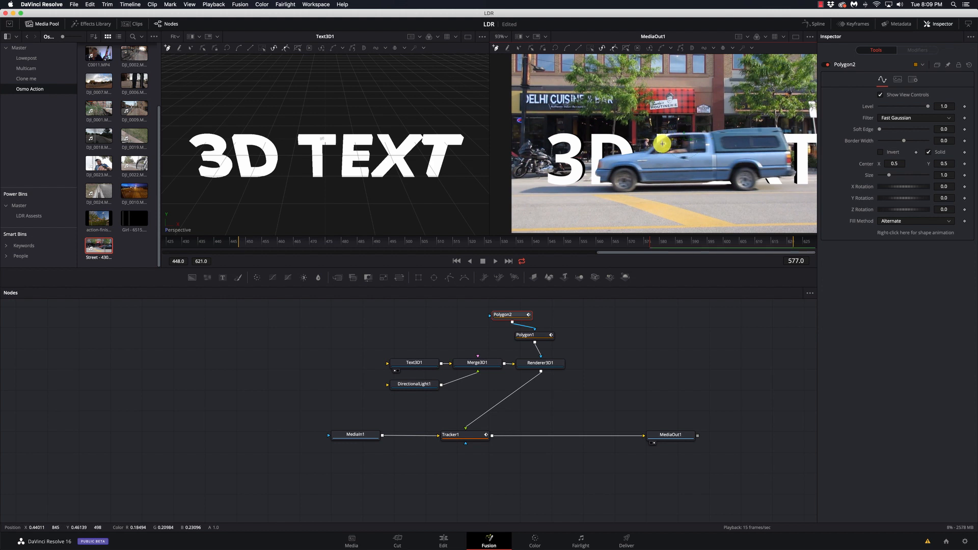
left_click_drag(662, 144, 664, 151)
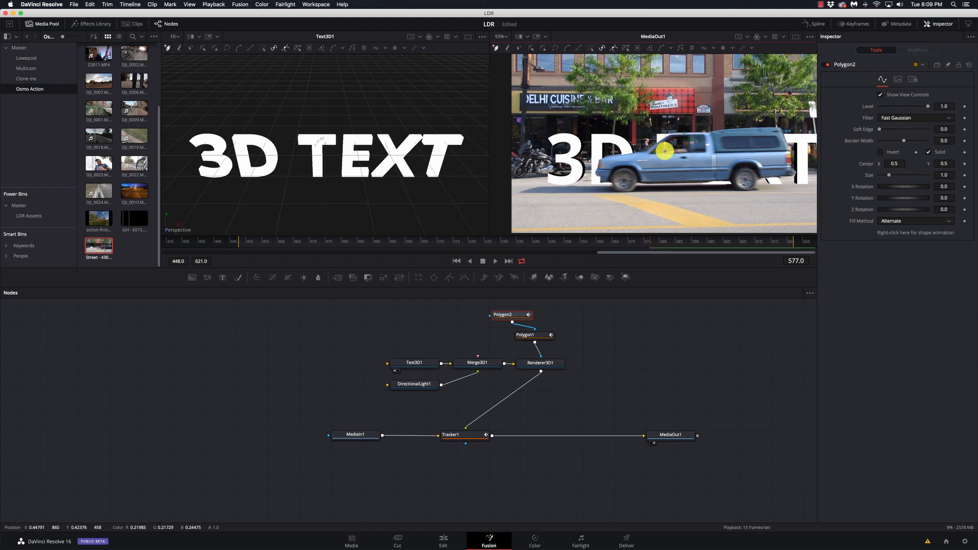
left_click_drag(665, 151, 681, 147)
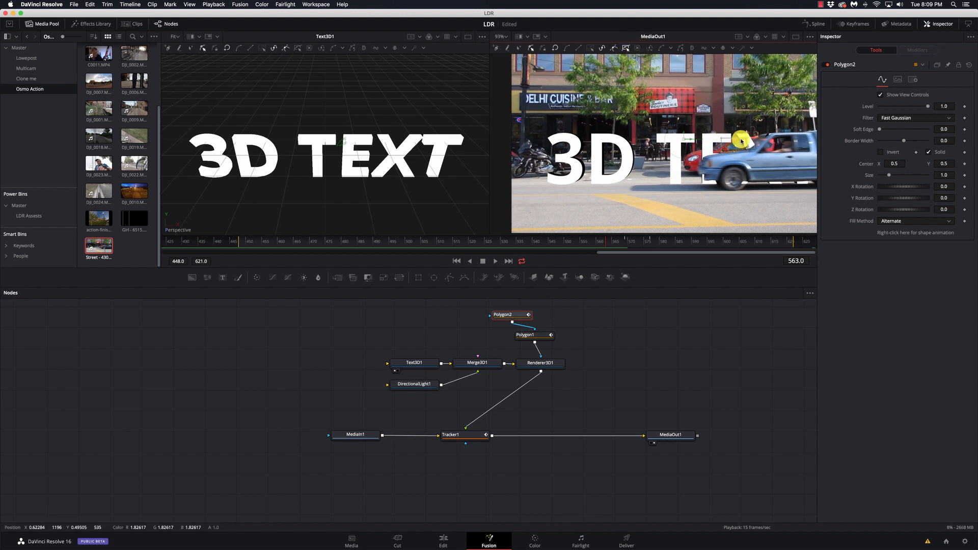
Drag Polygon2's points to follow the truck's front across frames 560–574
left_click_drag(740, 141, 770, 138)
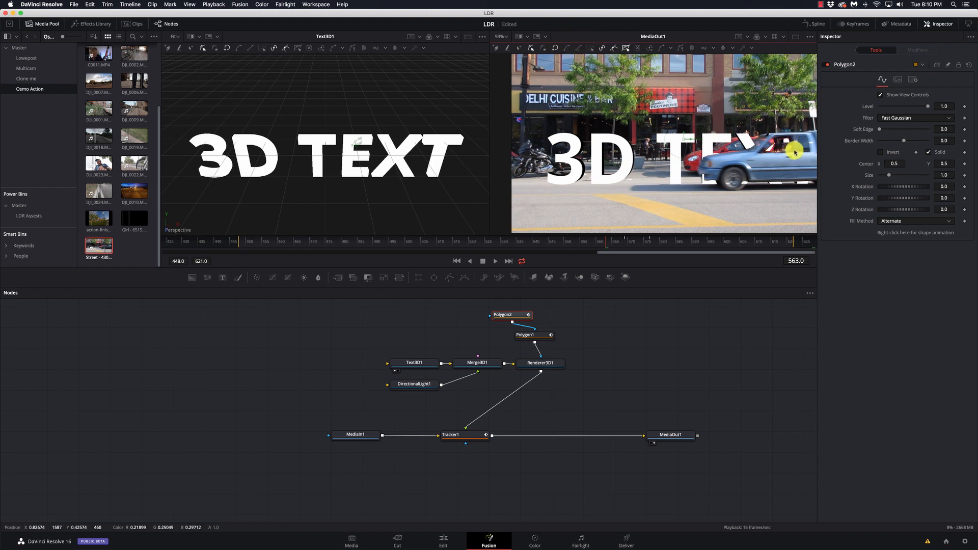
left_click_drag(794, 154, 785, 144)
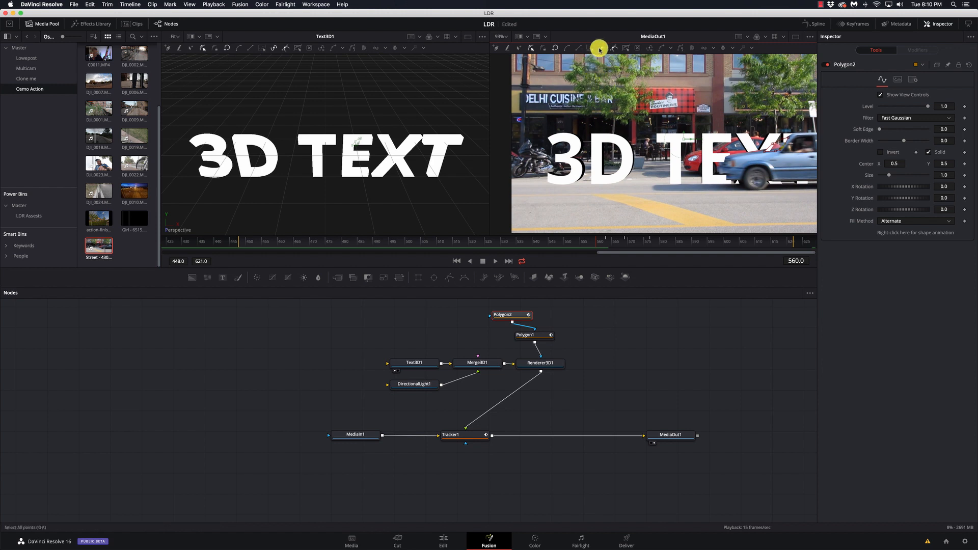
mouse_move(783, 163)
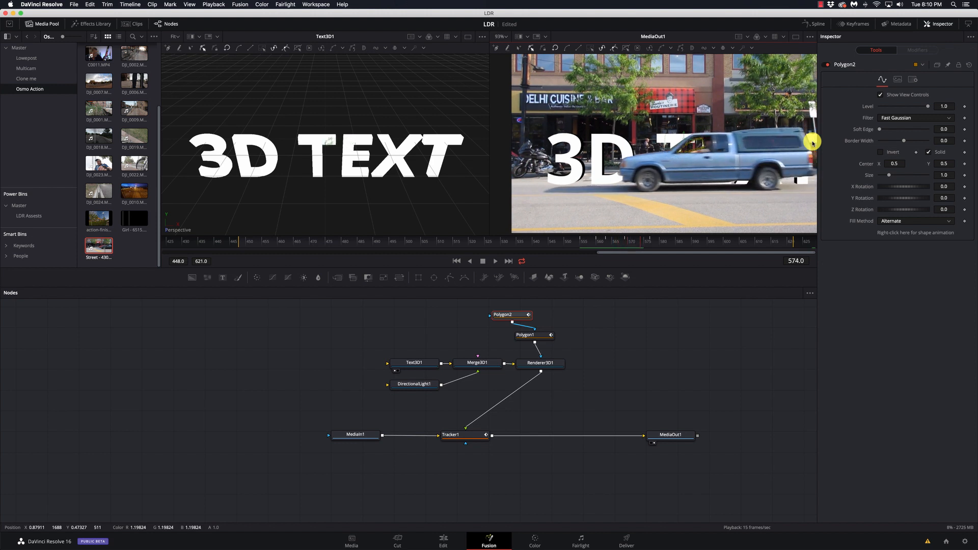
left_click(495, 261)
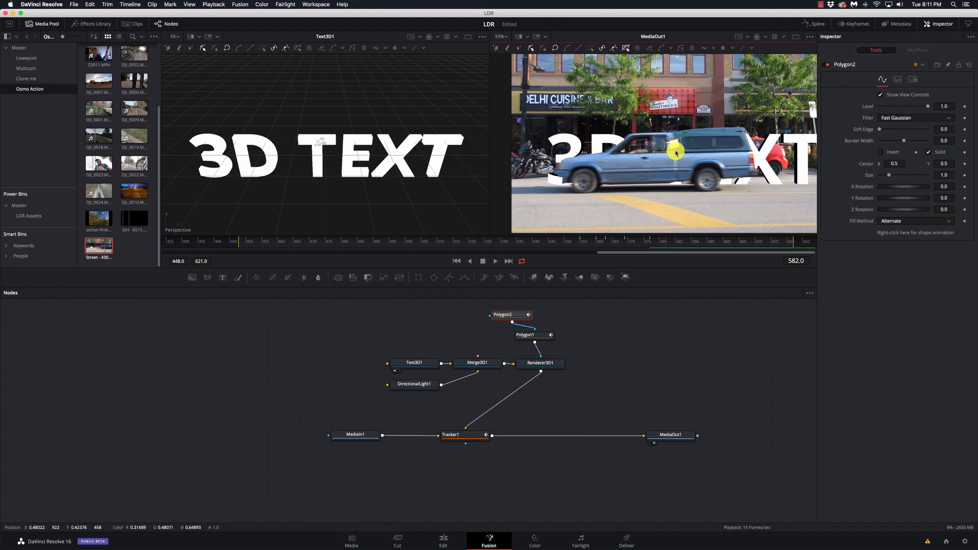
left_click_drag(676, 152, 642, 153)
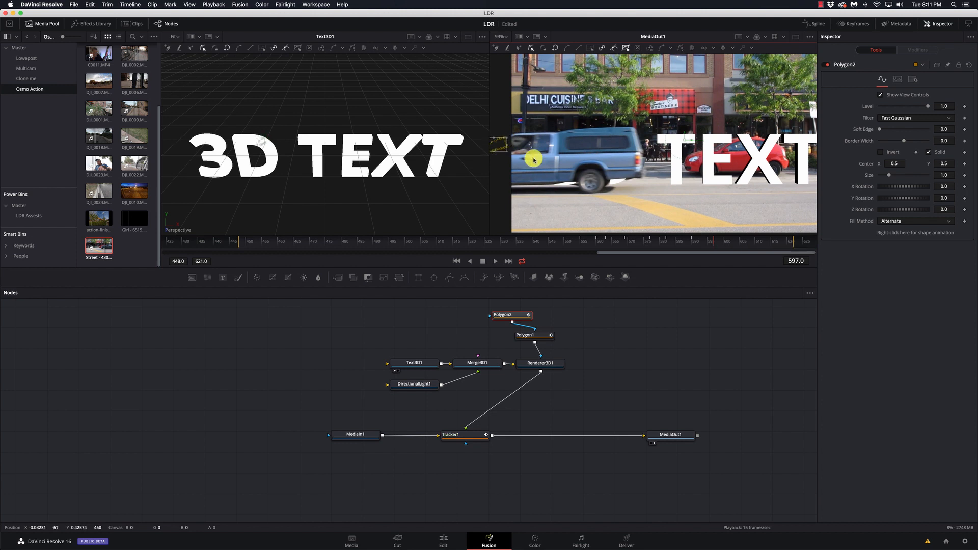
mouse_move(597, 328)
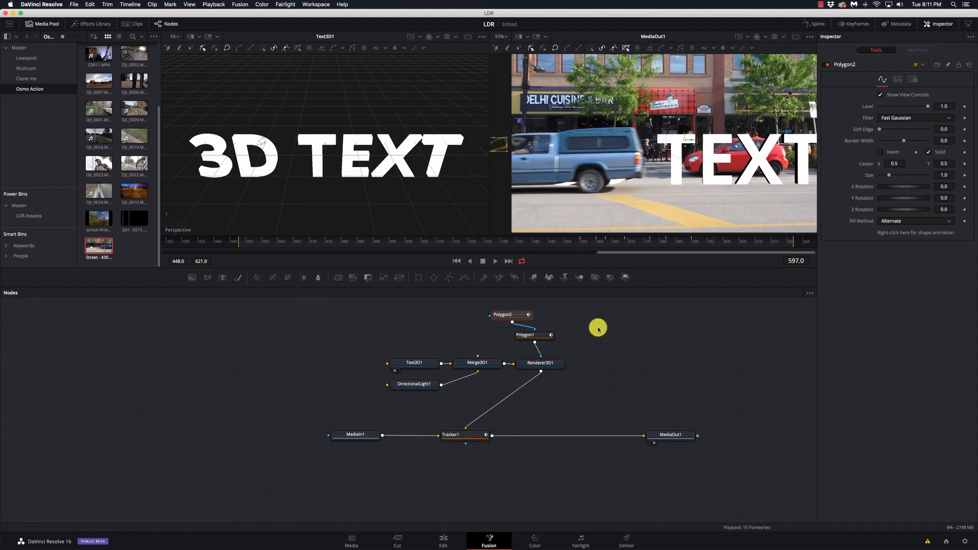